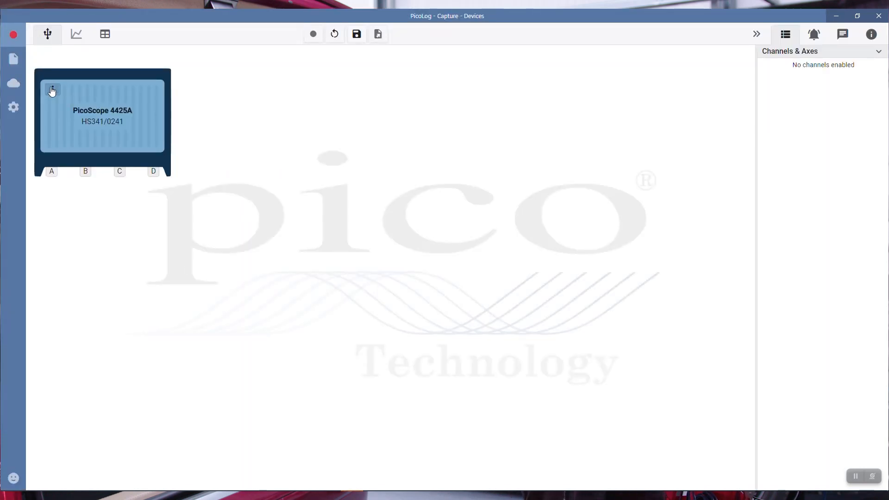
mouse_move(161, 103)
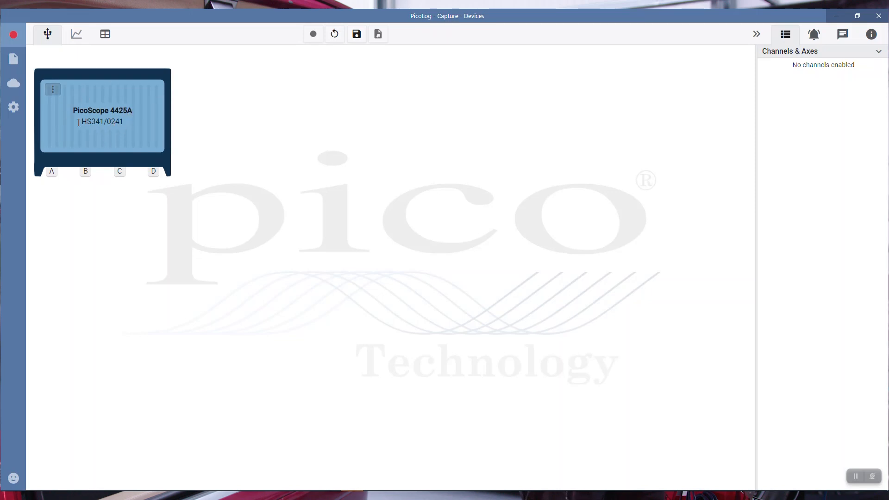
- Add Channel A of the PicoScope 4425A with 1-second sampling on the ±20 V range
click(52, 89)
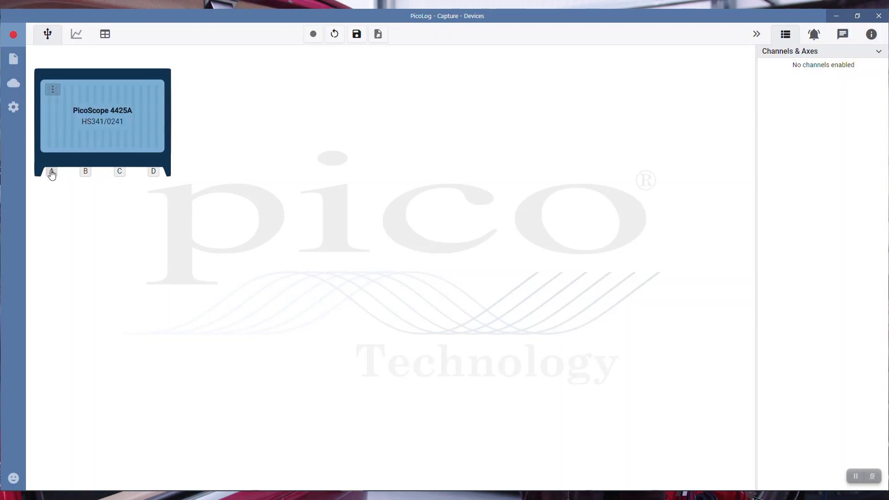
click(51, 172)
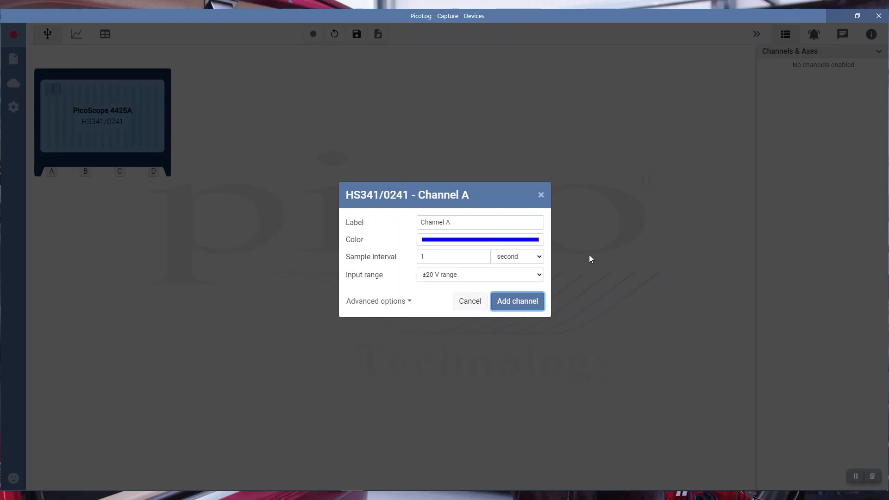
mouse_move(412, 281)
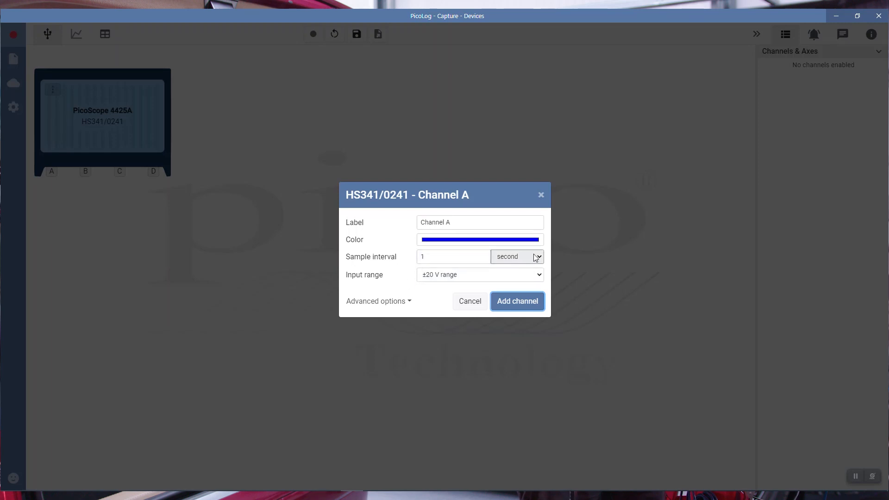
click(516, 256)
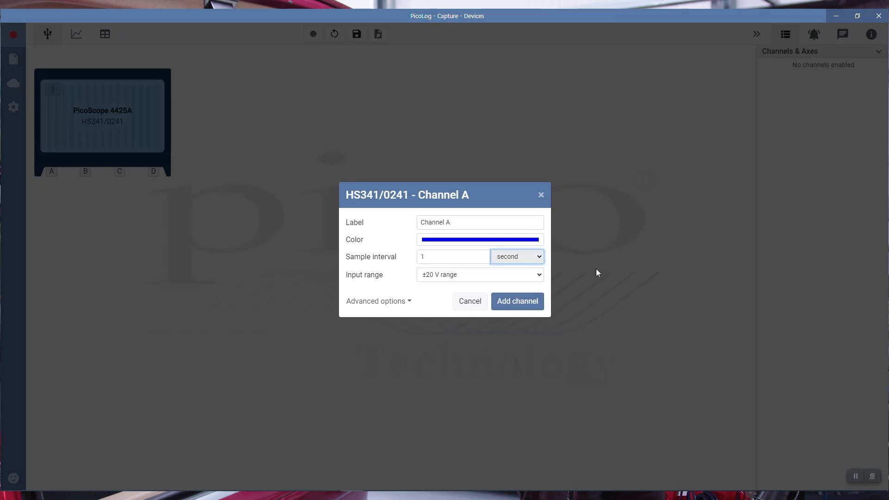
mouse_move(517, 301)
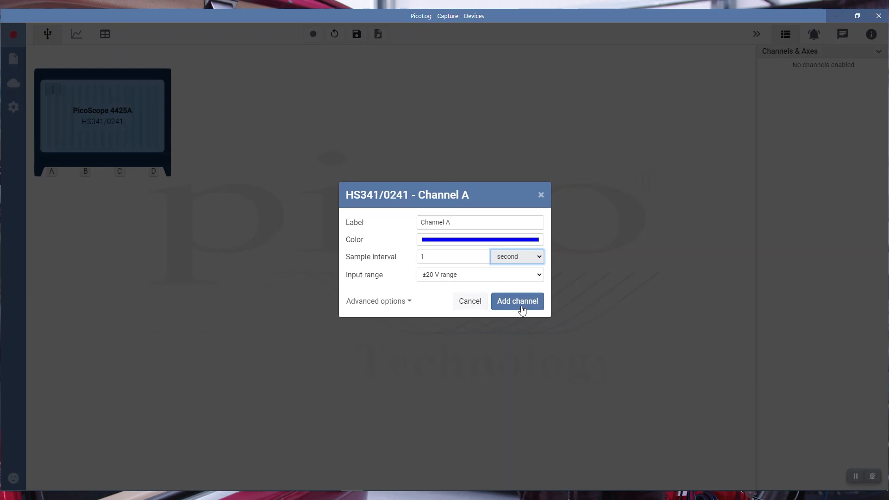
click(516, 301)
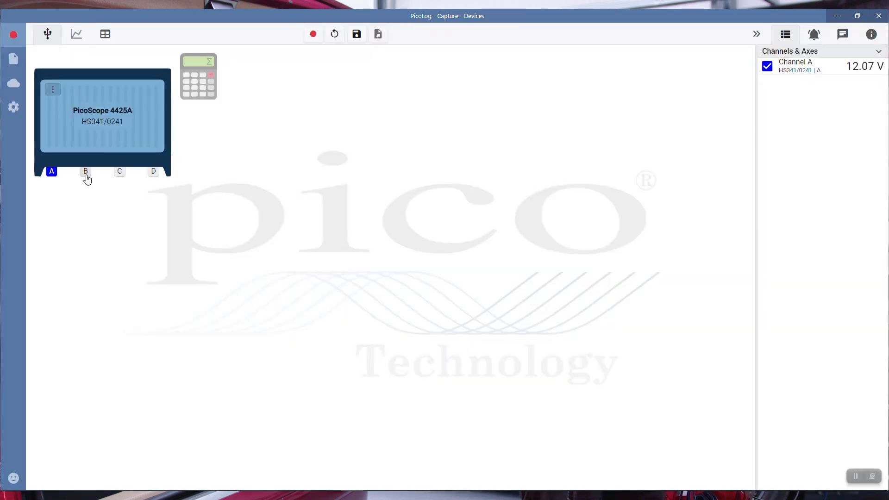
- Open input B's settings, expand Advanced options, and show the probe scaling choices
click(85, 171)
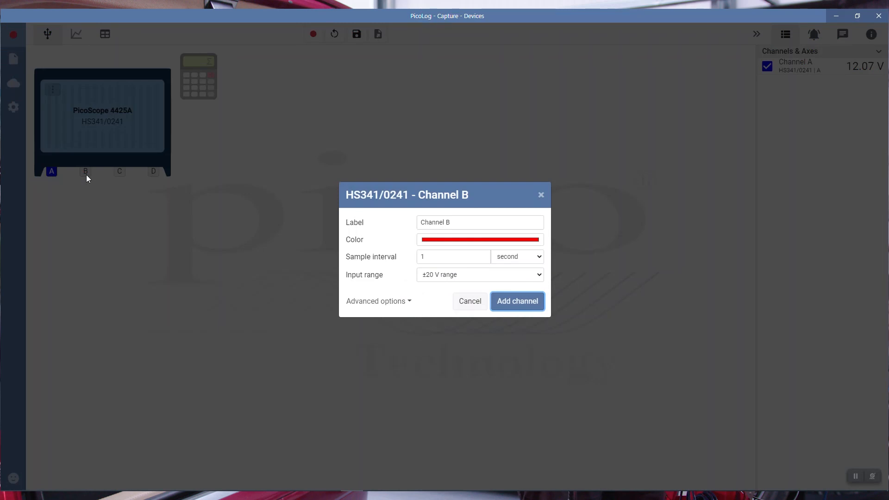
click(452, 256)
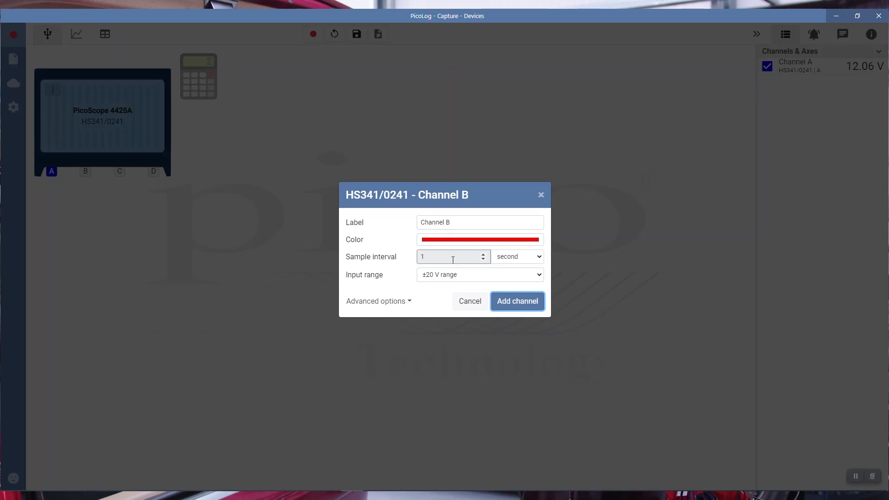
click(376, 300)
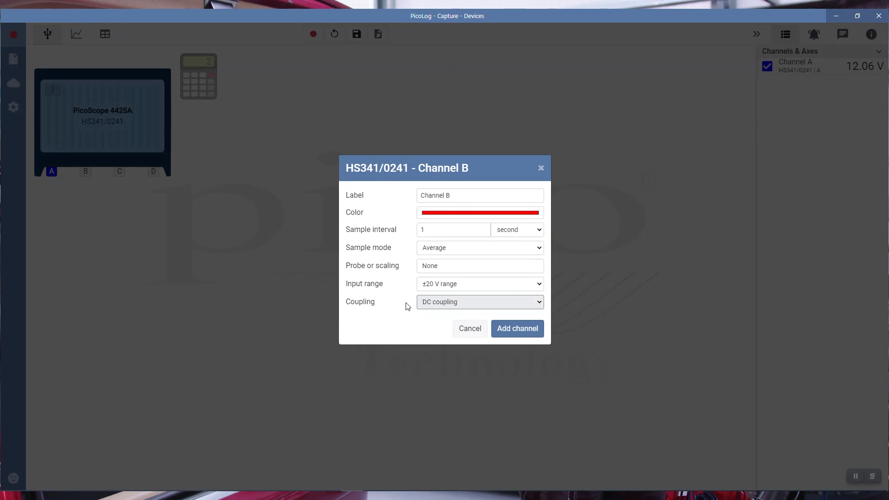
click(479, 265)
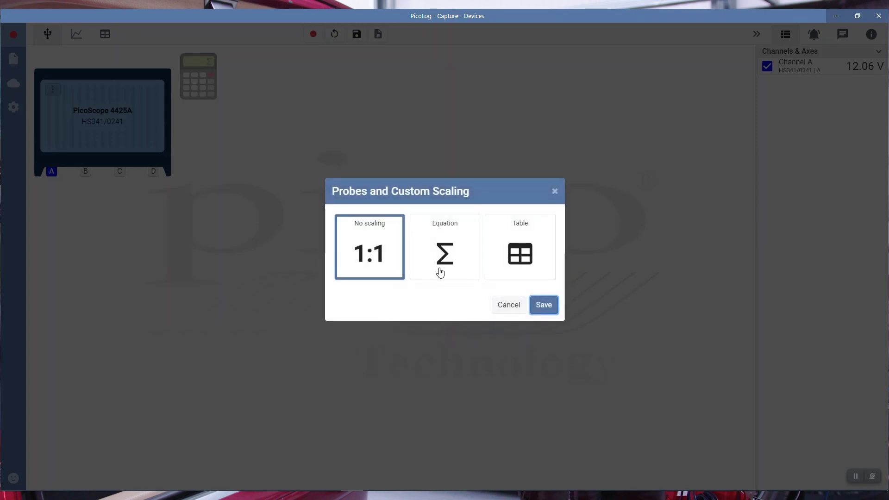
- Enter Channel B's equation scaling as (input / 1000) / 0.1
click(444, 246)
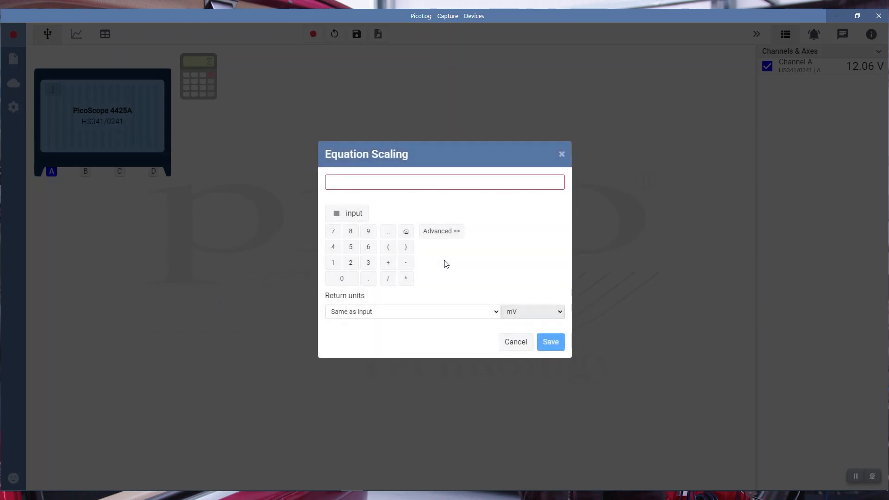
click(350, 181)
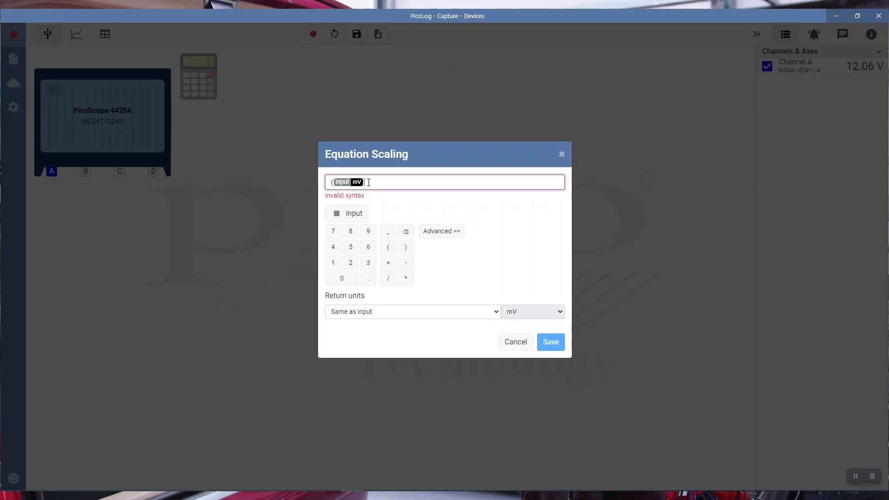
text(/)
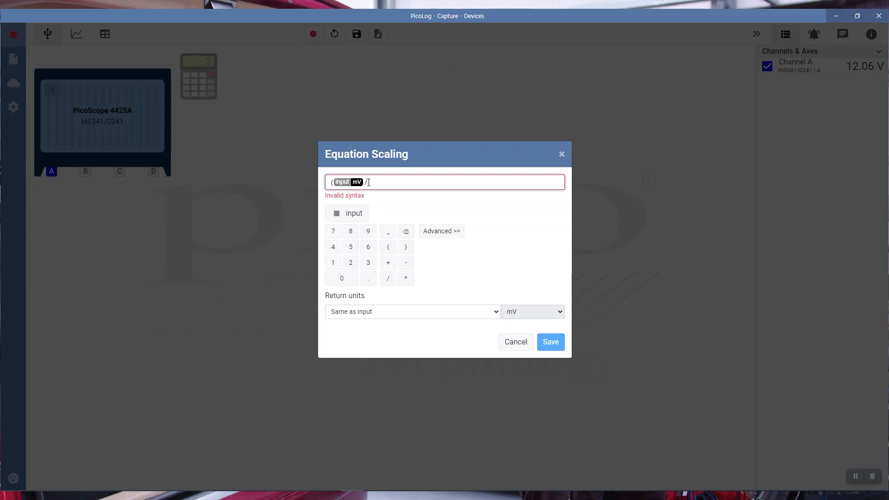
click(341, 278)
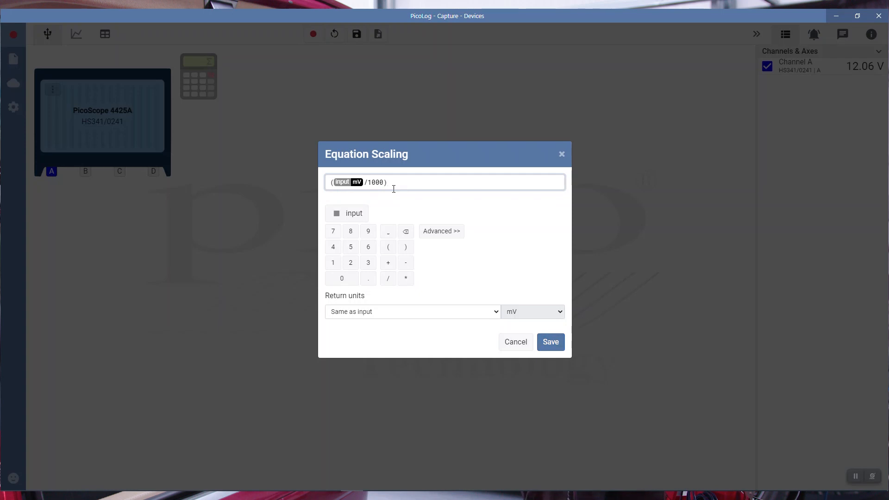
text(/0.)
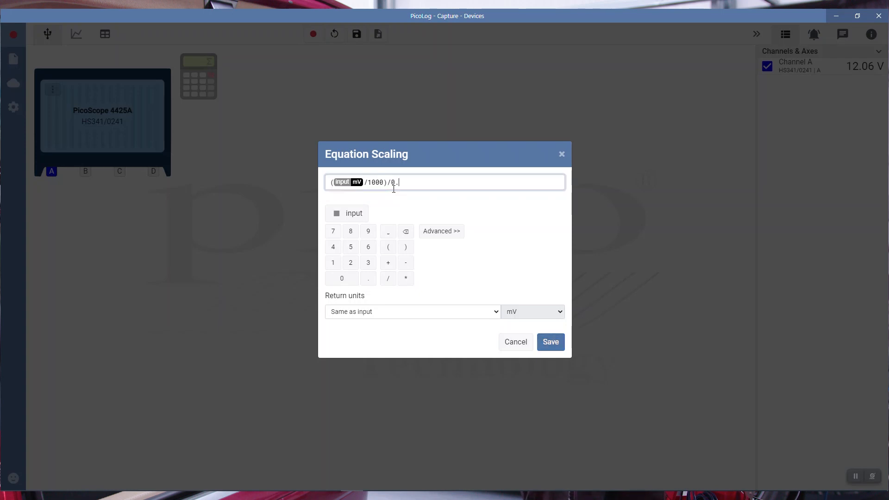
text(1)
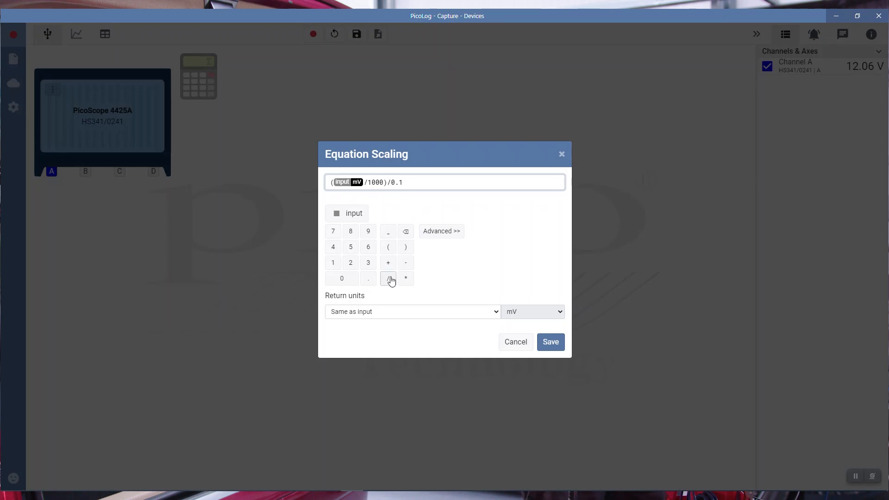
- Set the equation's return units to Amps and save the scaling
click(411, 311)
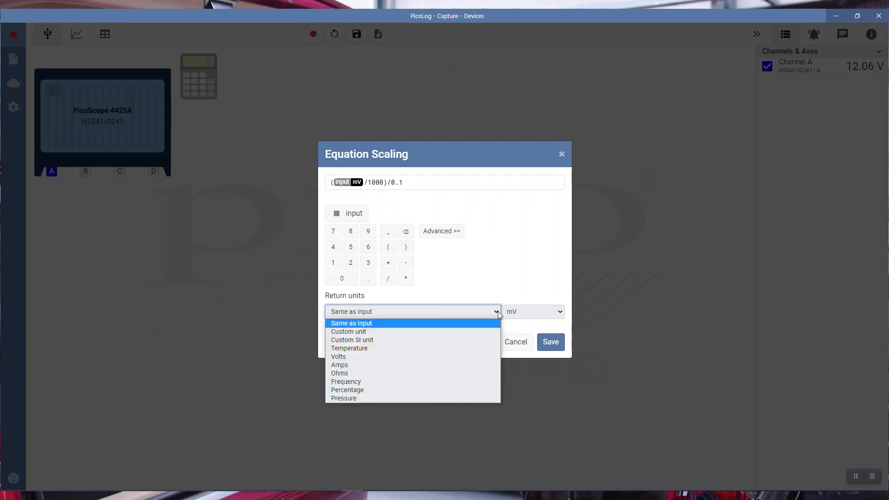
click(339, 365)
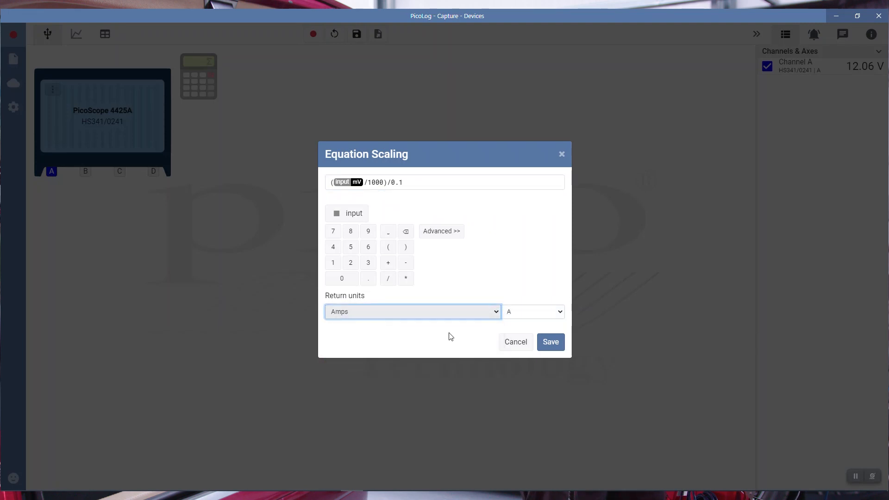
mouse_move(549, 342)
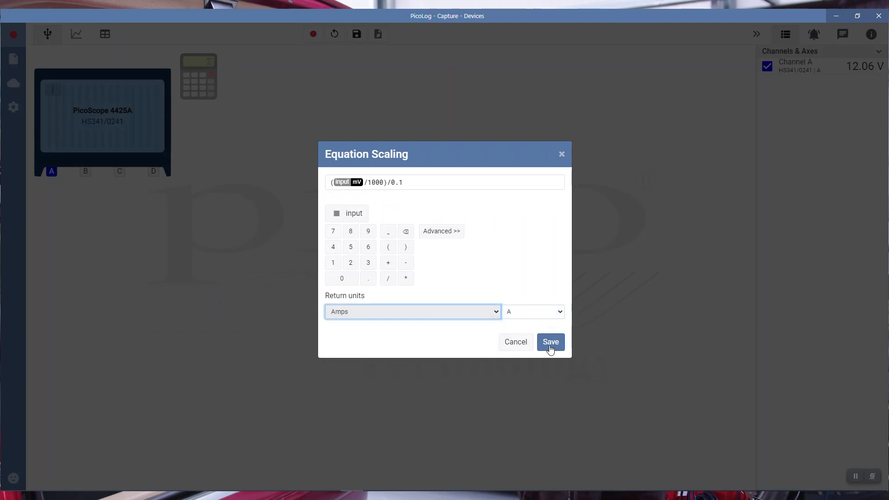
click(549, 342)
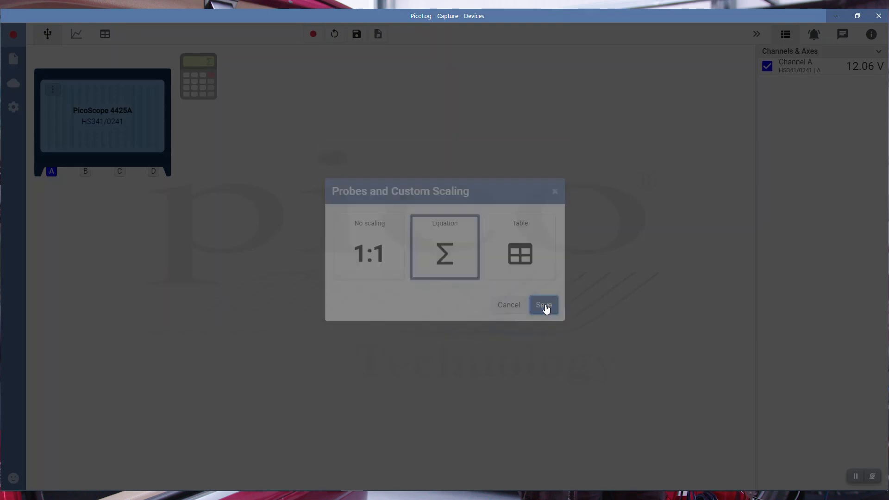
- Confirm Equation scaling, set the ±5 V input range, and add Channel B
click(541, 304)
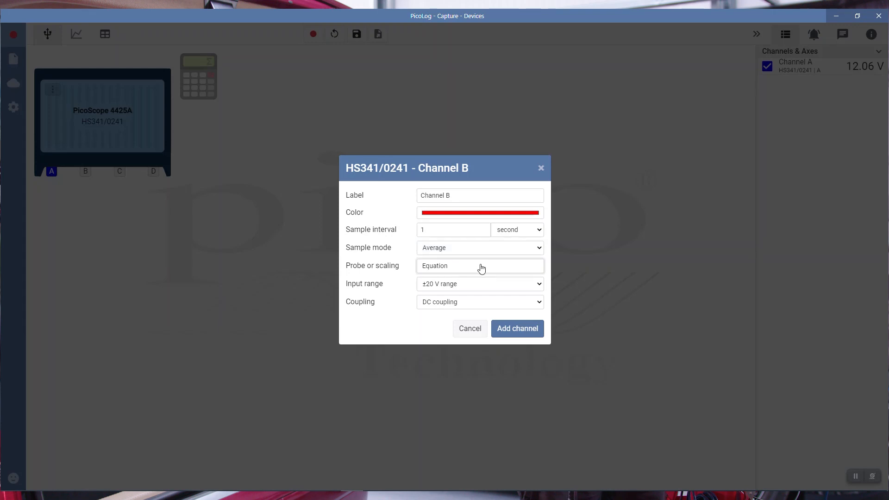
click(479, 283)
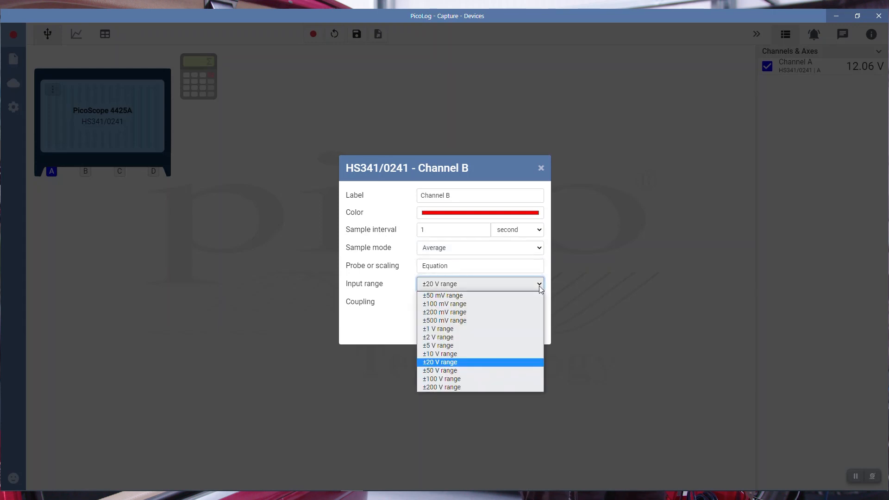
click(438, 346)
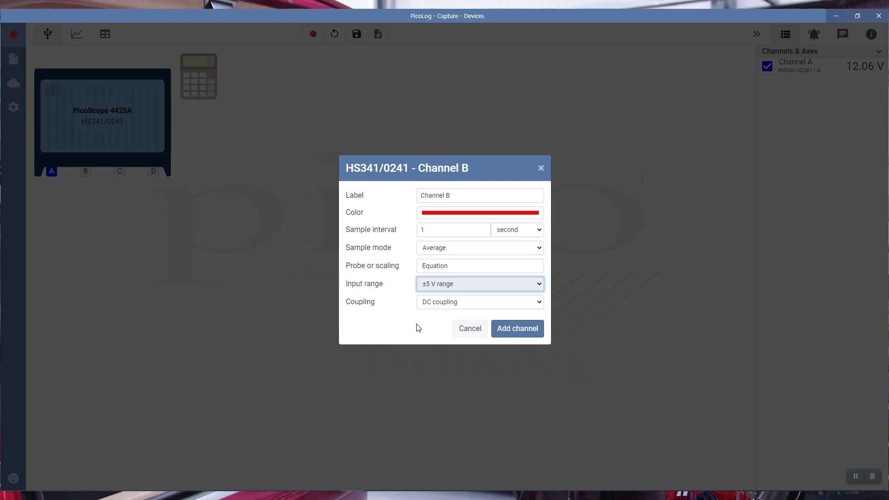
click(515, 328)
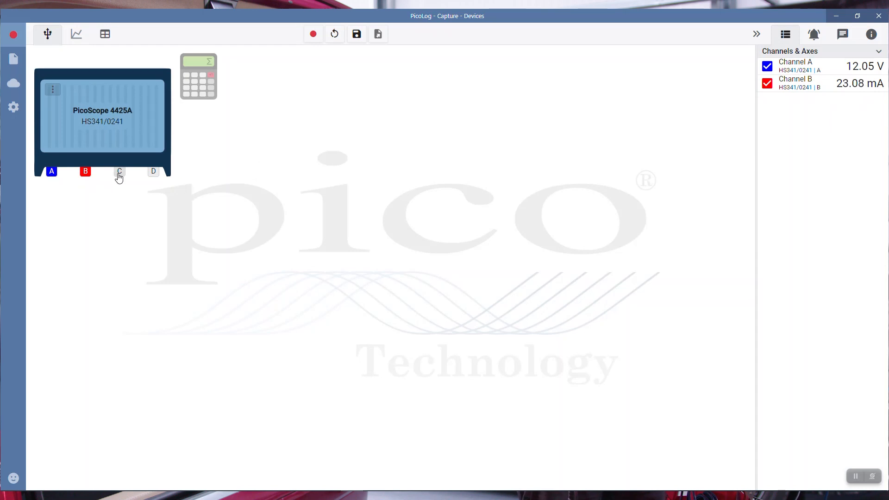
- Add Channel C on the ±2 A clamp range with Zero the clamp on save
click(118, 172)
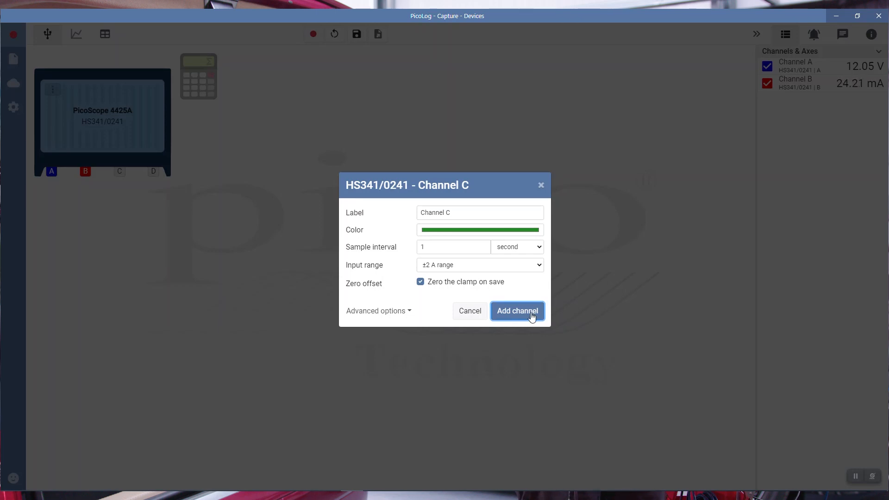
click(516, 310)
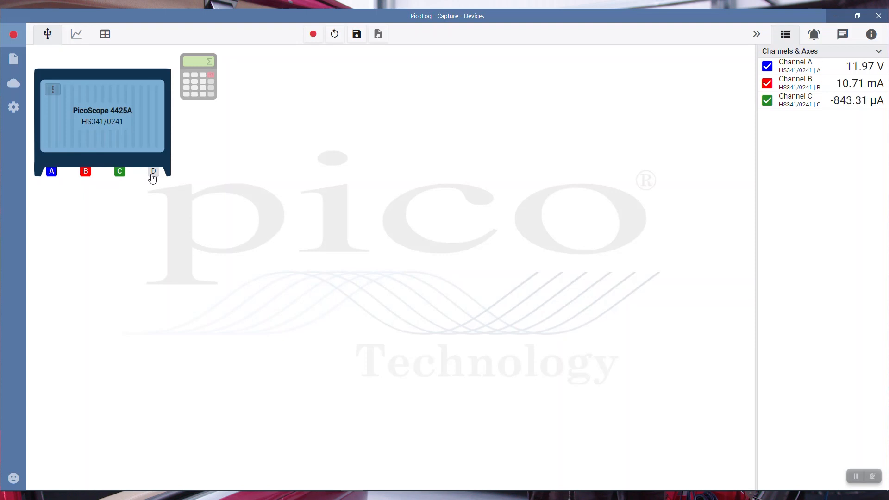
- Add temperature Channel D on the ±150 °C input range
click(154, 172)
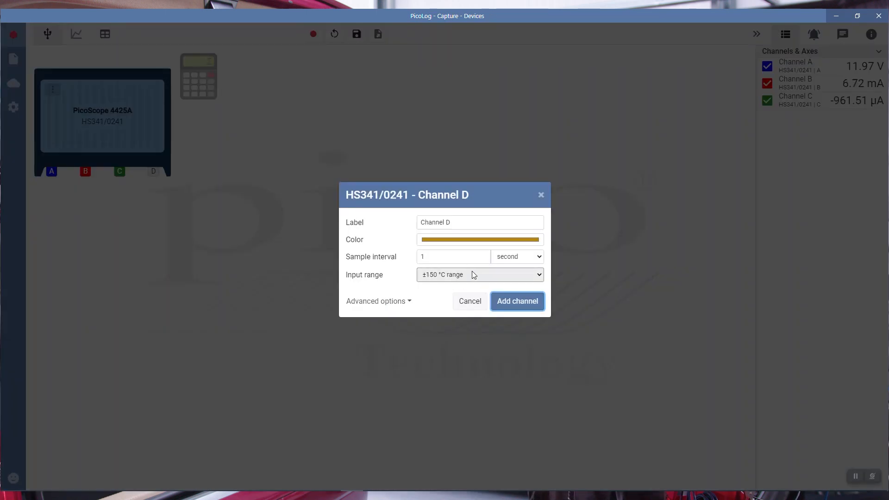
click(516, 301)
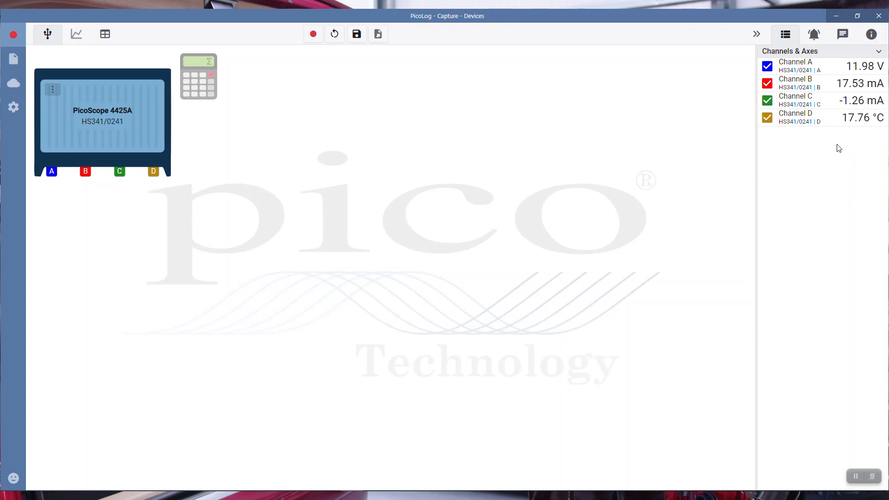
mouse_move(848, 204)
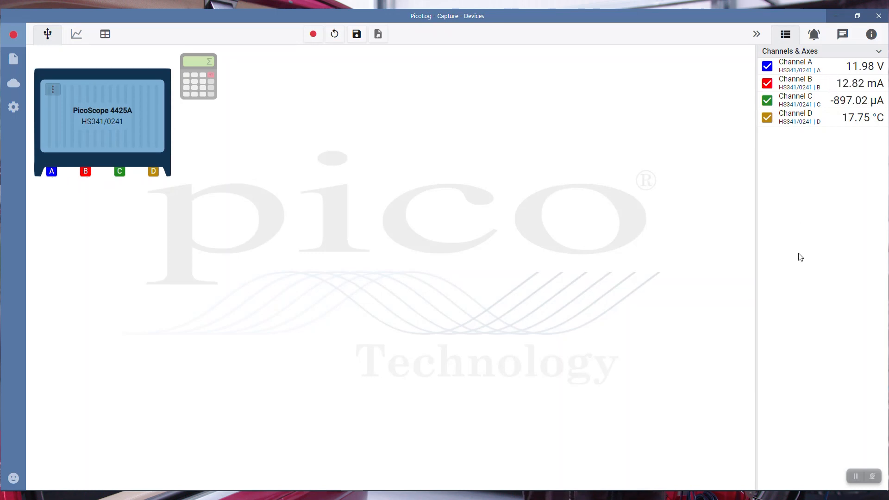
mouse_move(830, 171)
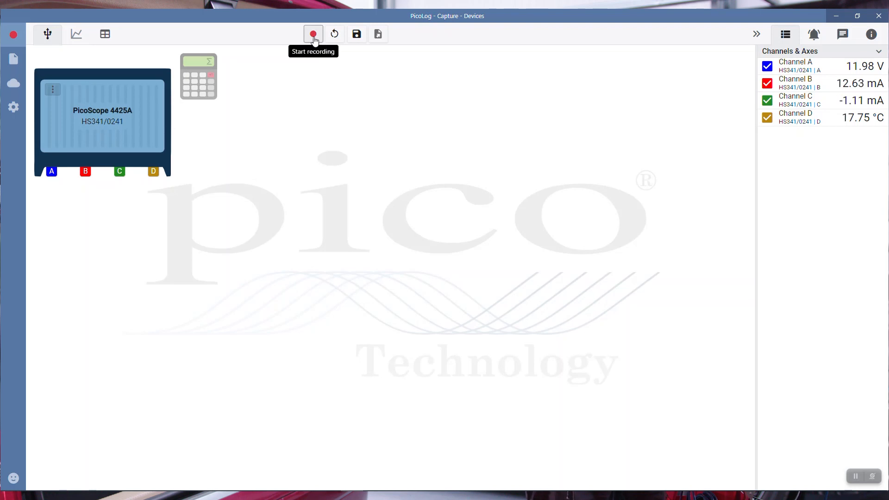
- Start a Cloud capture and enter the capture name 'Parasitic Test', correcting a typo
click(313, 34)
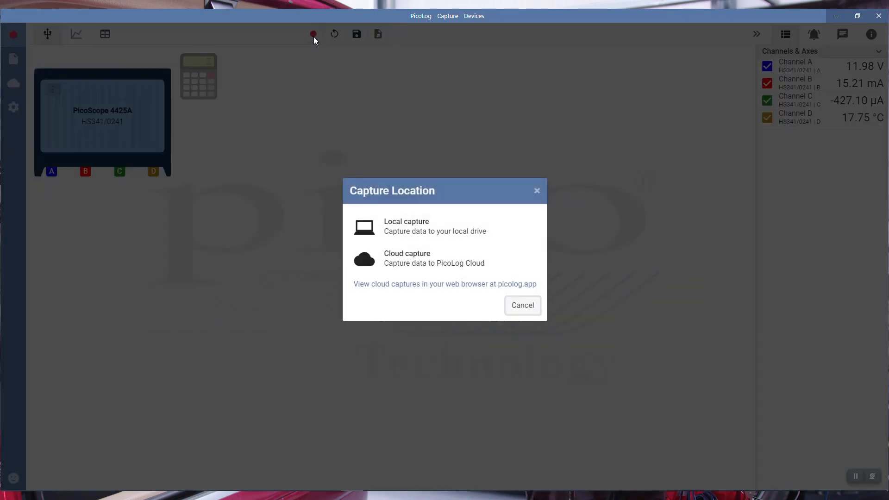
mouse_move(579, 246)
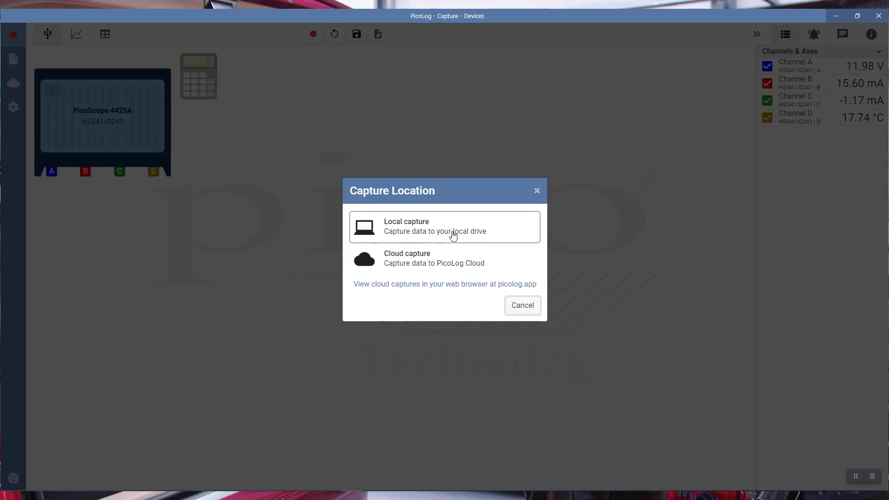
click(444, 227)
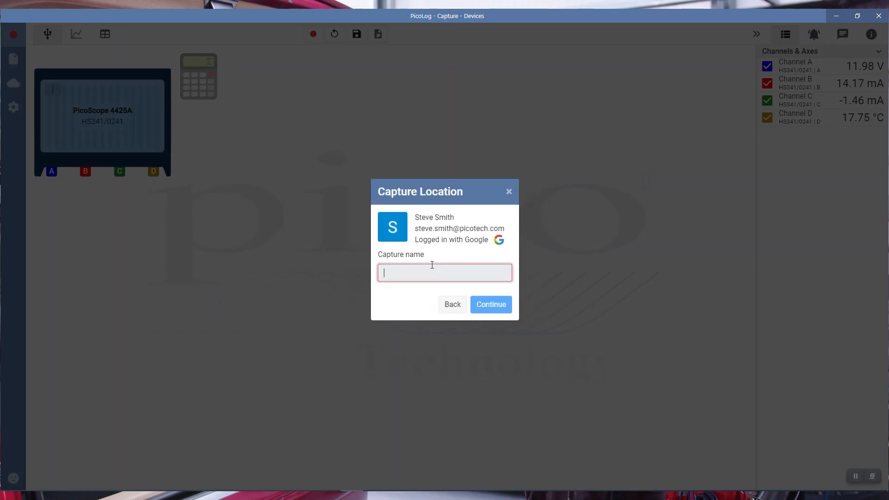
text(P)
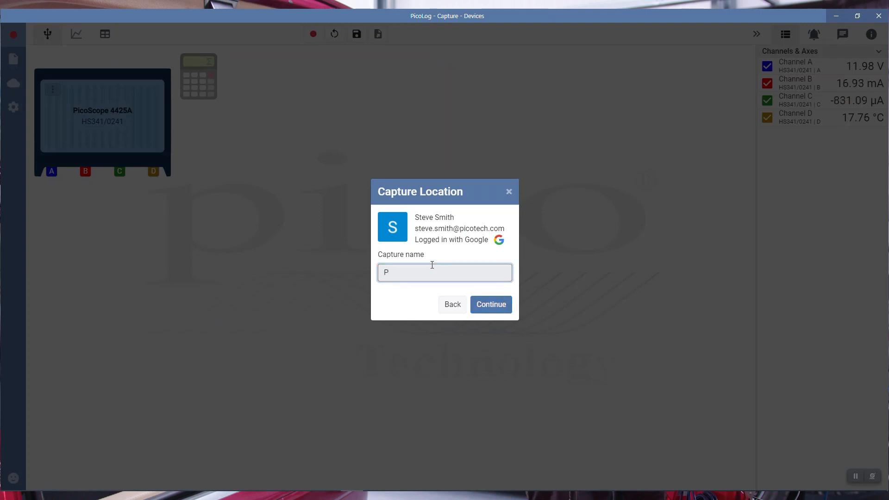
text(arasitc)
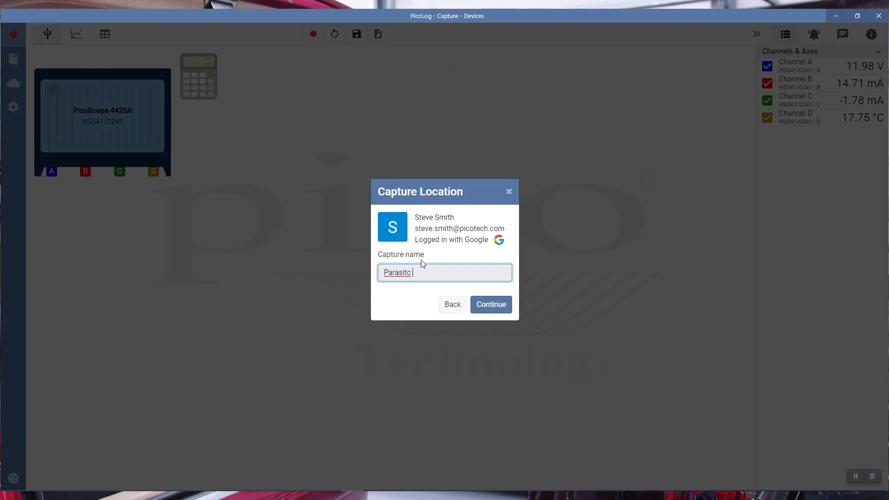
double_click(403, 273)
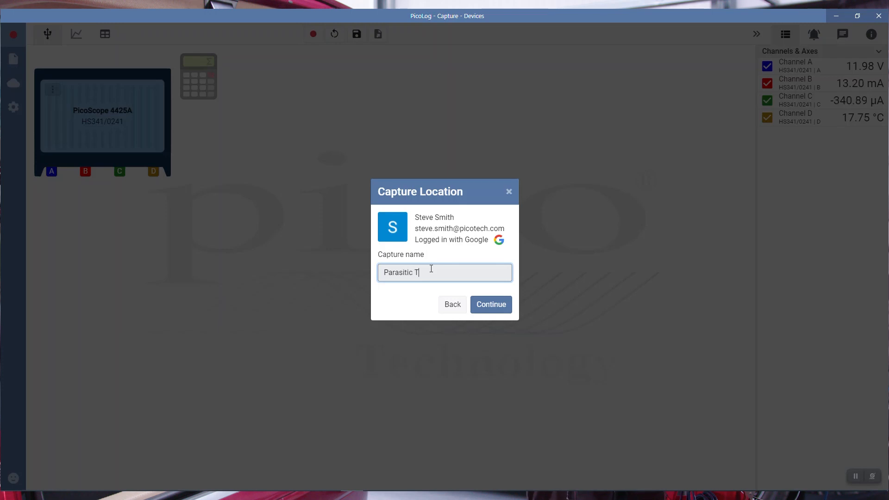
text(est)
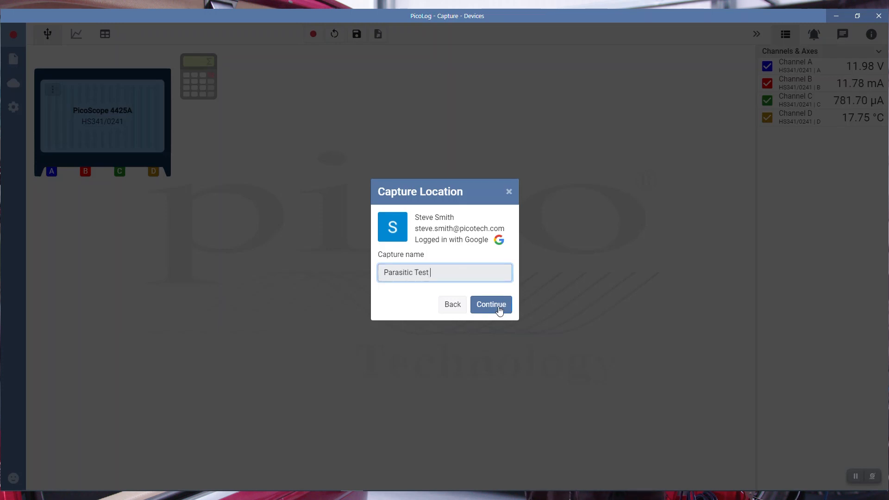
- Set the capture to stop after 2 days and start the Parasitic Test capture
click(490, 304)
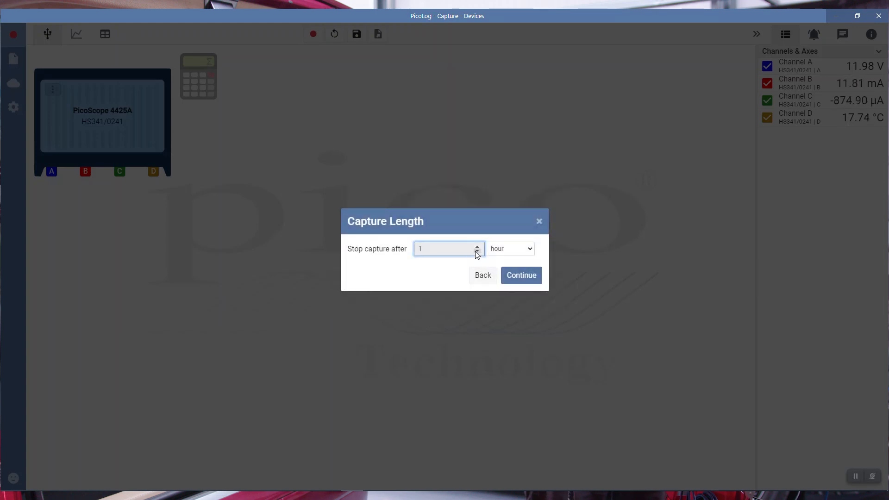
click(477, 246)
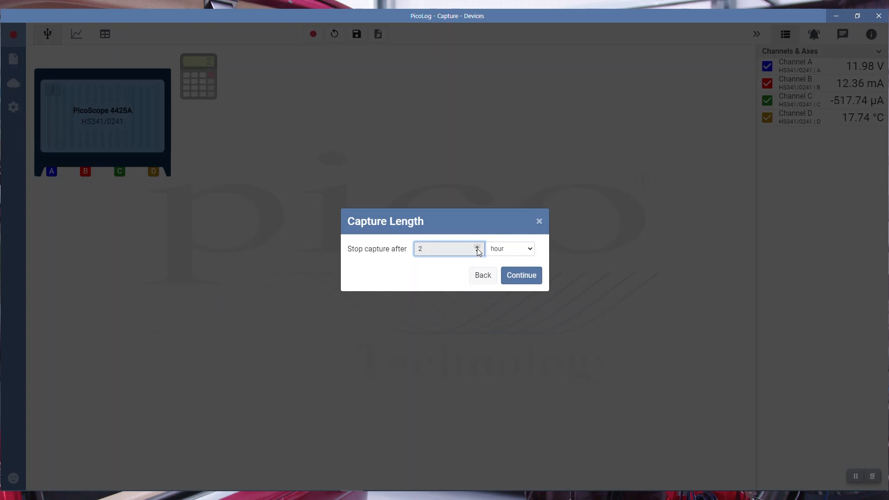
click(509, 248)
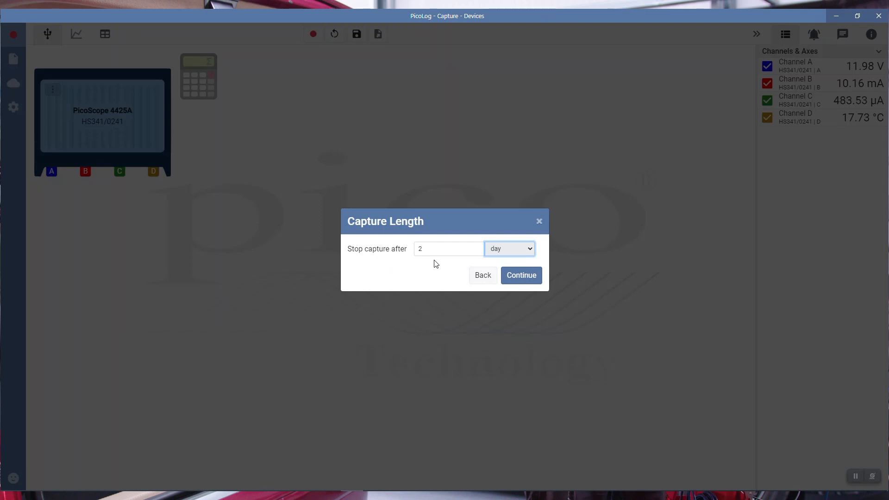
click(519, 275)
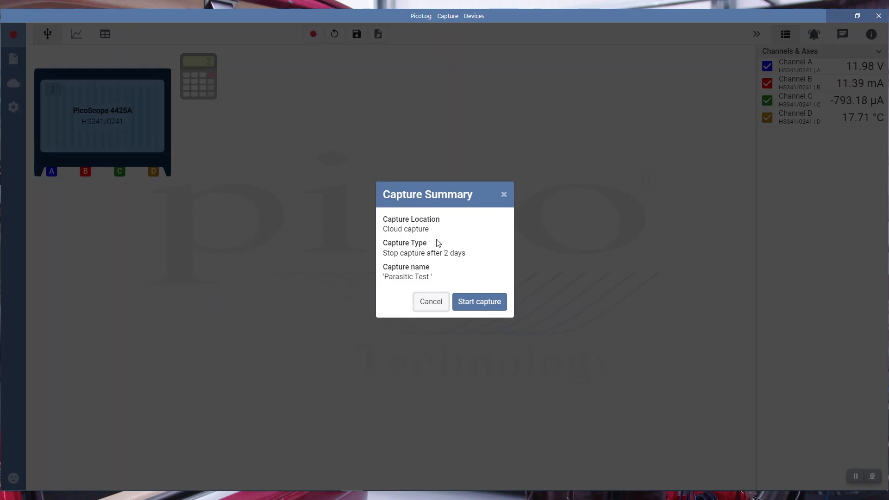
mouse_move(471, 257)
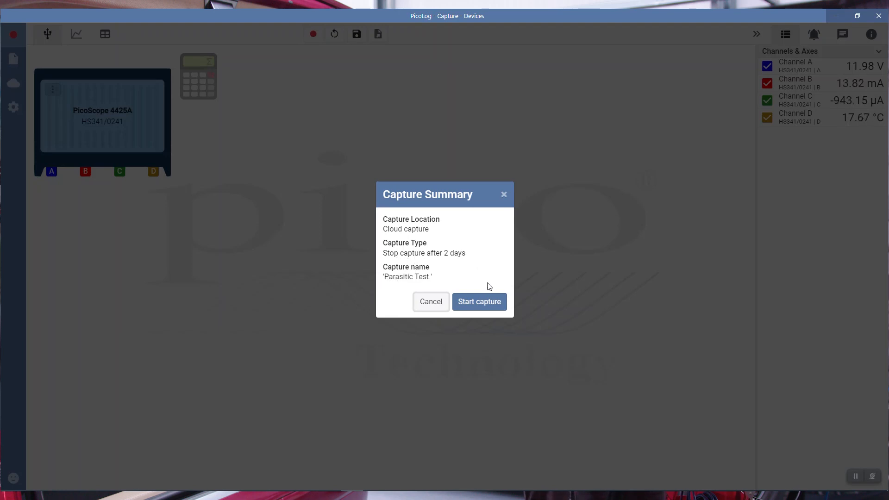
click(479, 301)
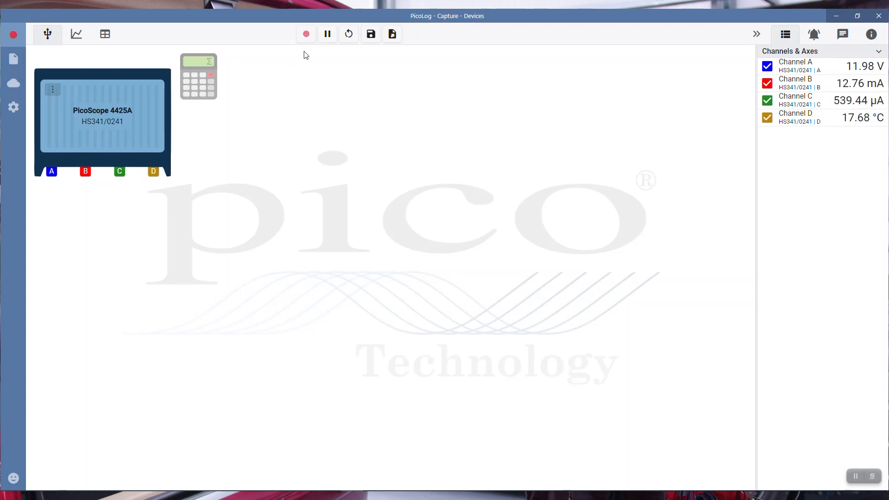
mouse_move(474, 99)
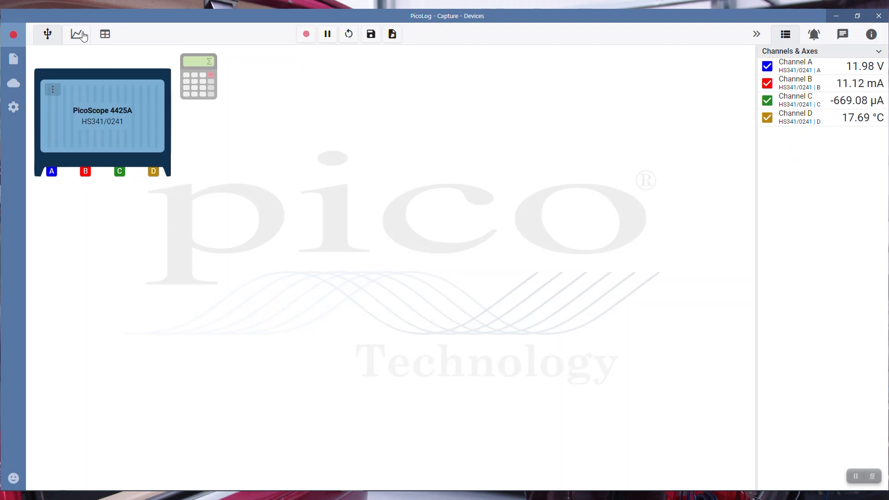
- Show the live graph and open the Settings sidebar's Channels & Axes section
click(78, 33)
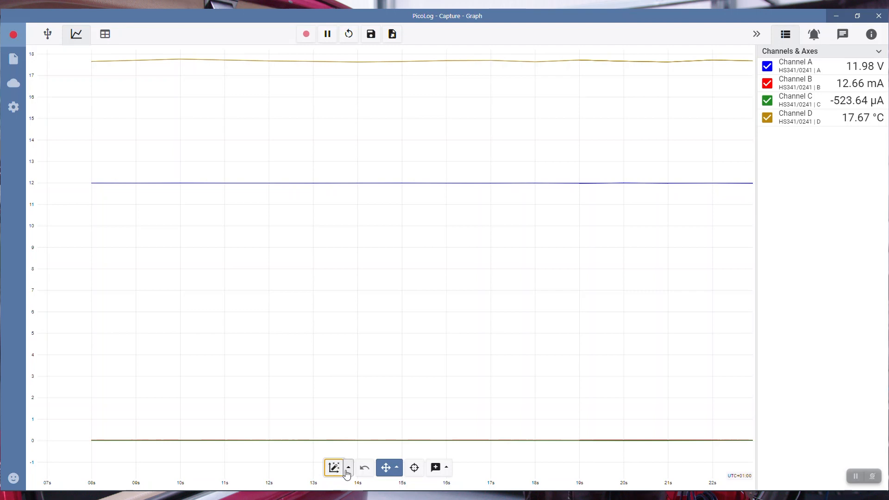
click(349, 467)
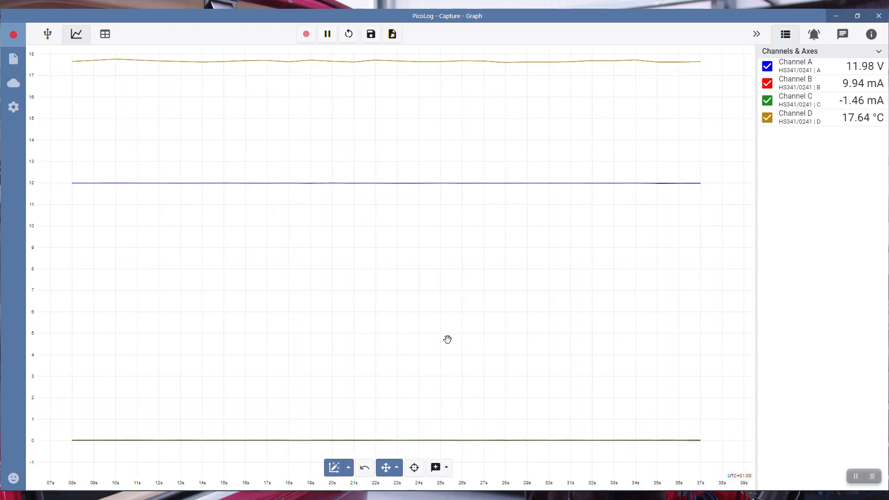
click(876, 51)
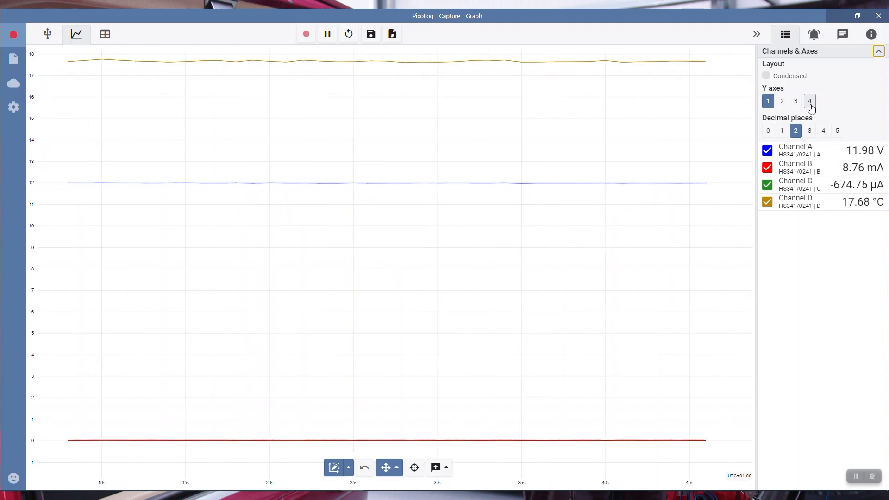
- Set Y axes to 4 and drag Channels B, C and D onto Axes 2, 3 and 4
click(808, 101)
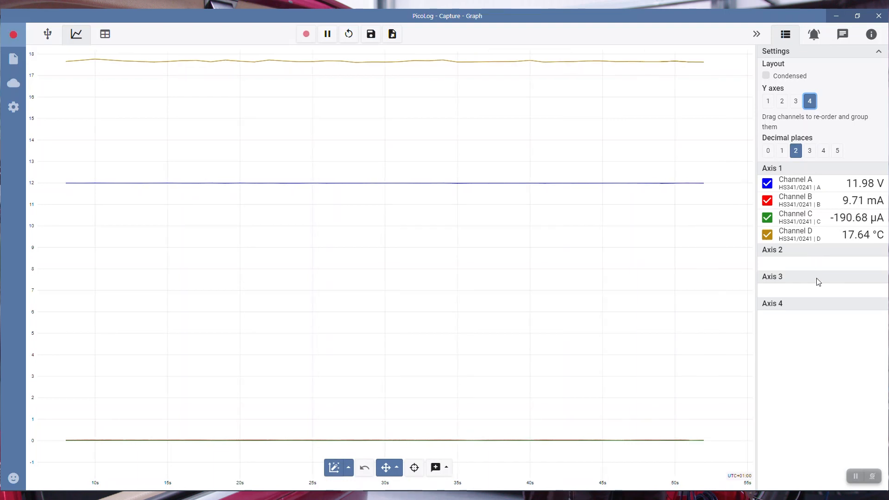
drag(795, 200, 799, 260)
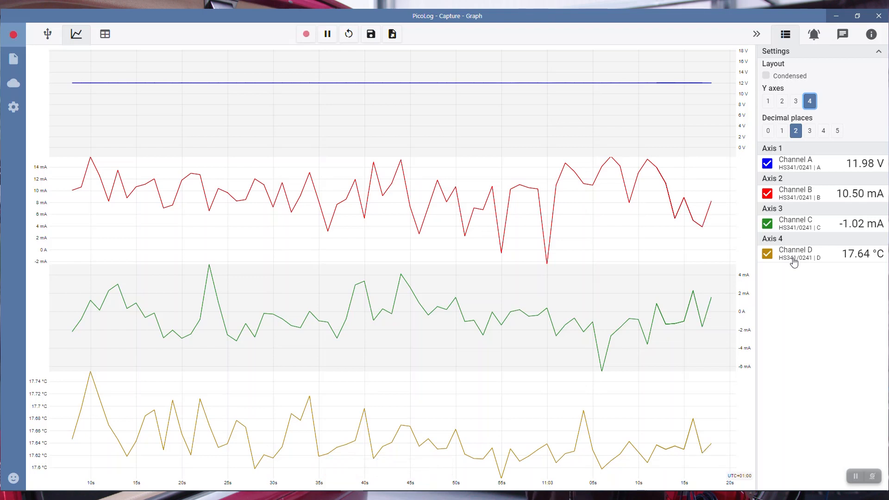
click(305, 34)
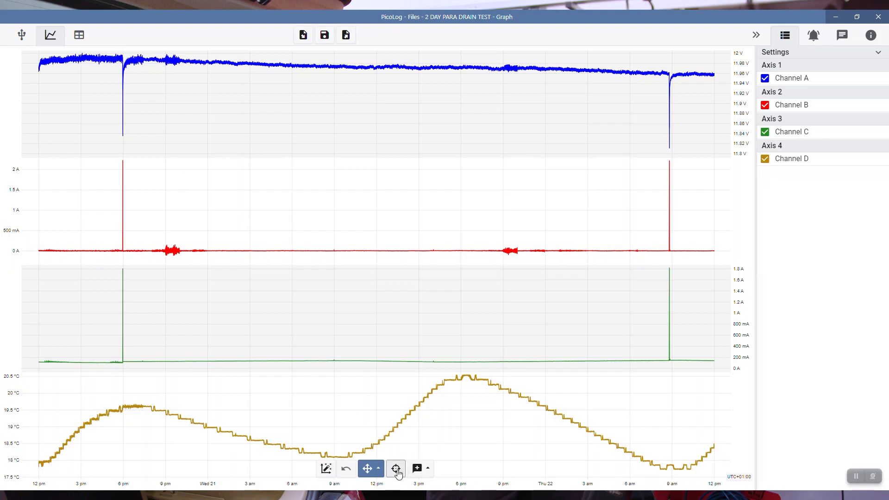
click(395, 468)
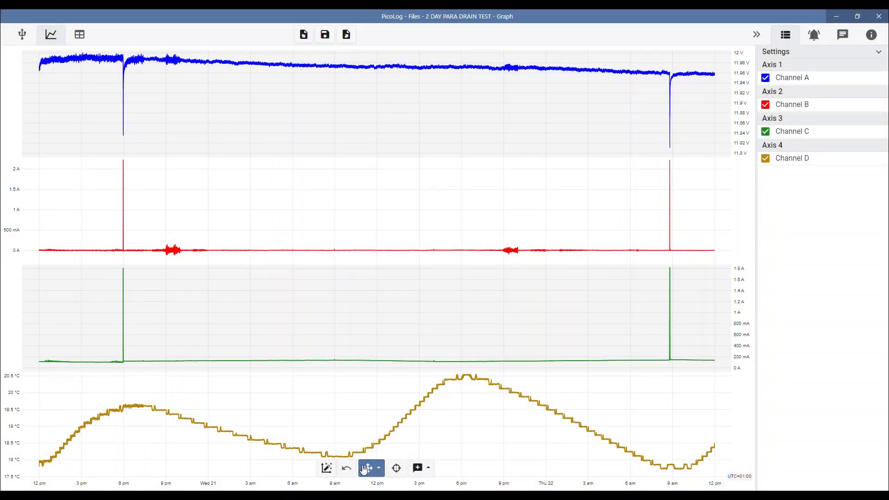
click(396, 467)
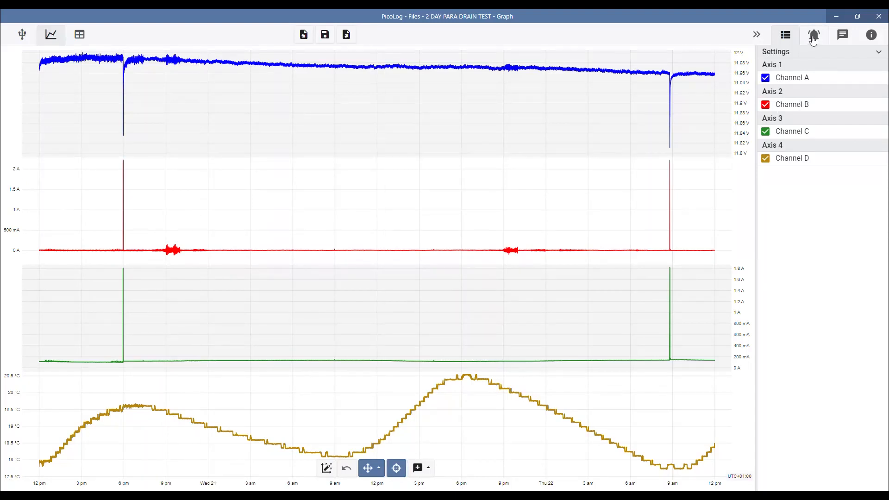
- Show the alarms panel for the two-day drain test capture, currently with no alarms
click(813, 35)
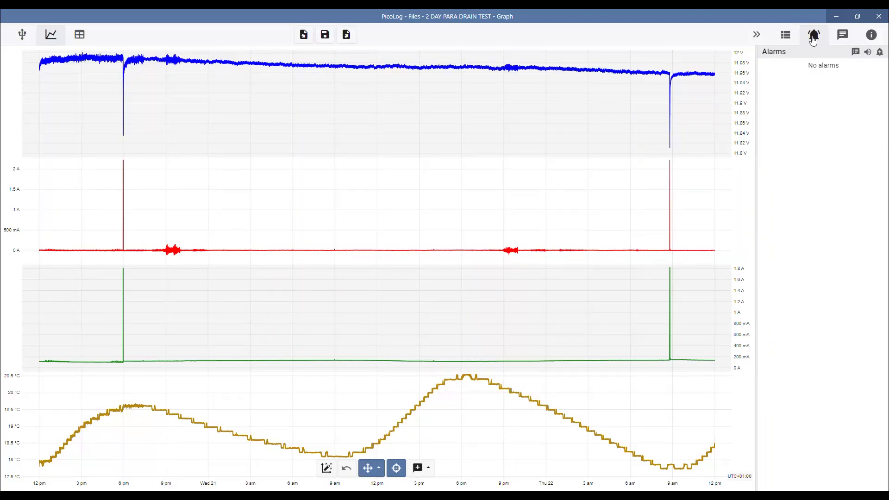
- Open Add Alarm, offering threshold, channel disconnected and custom expression alarm types
click(813, 35)
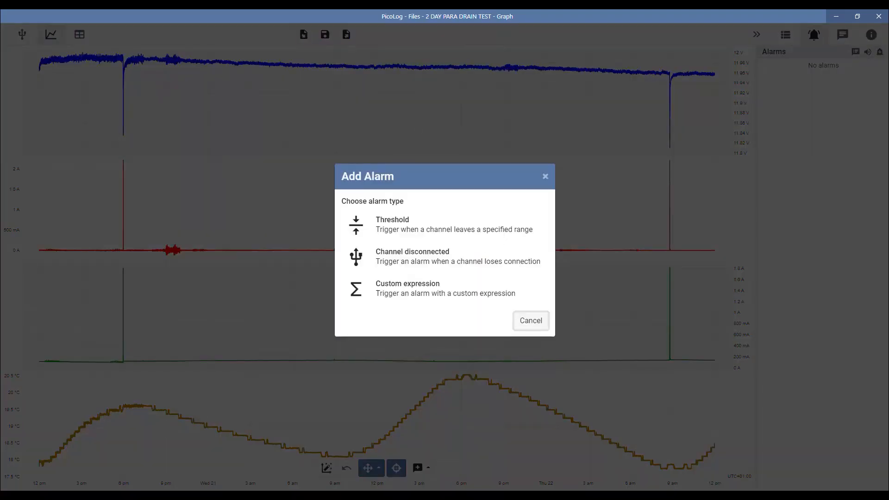
mouse_move(409, 232)
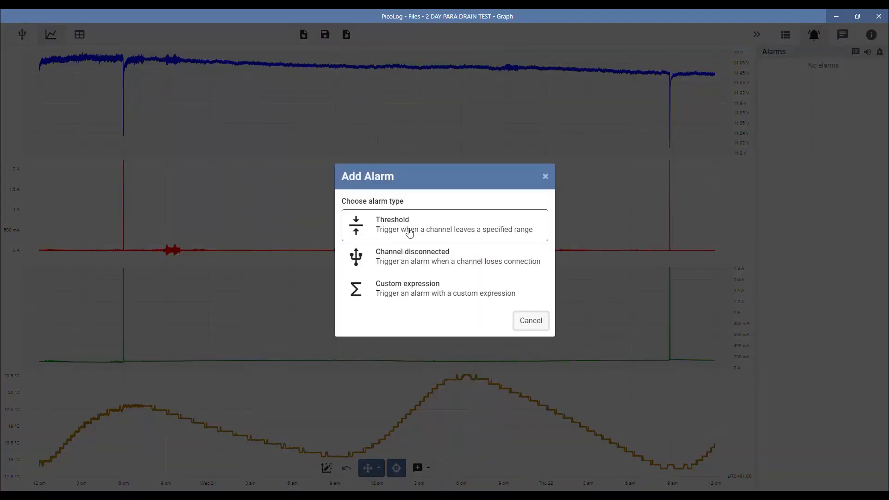
mouse_move(447, 256)
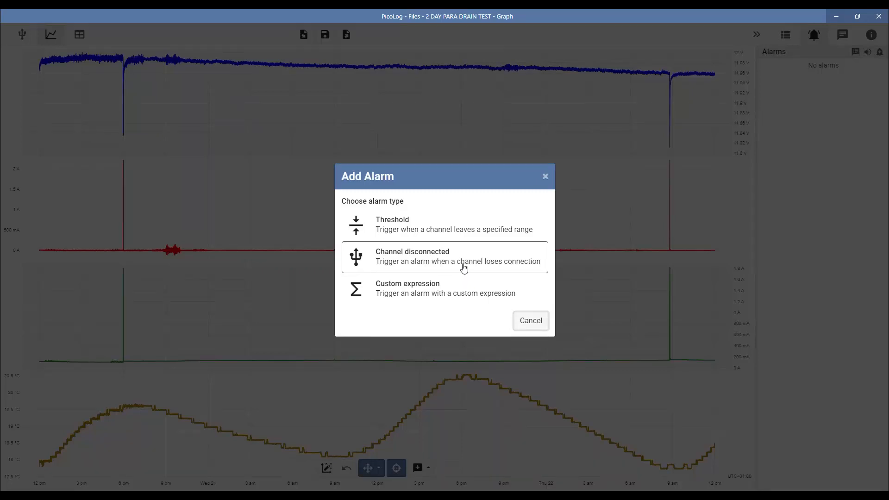
mouse_move(423, 292)
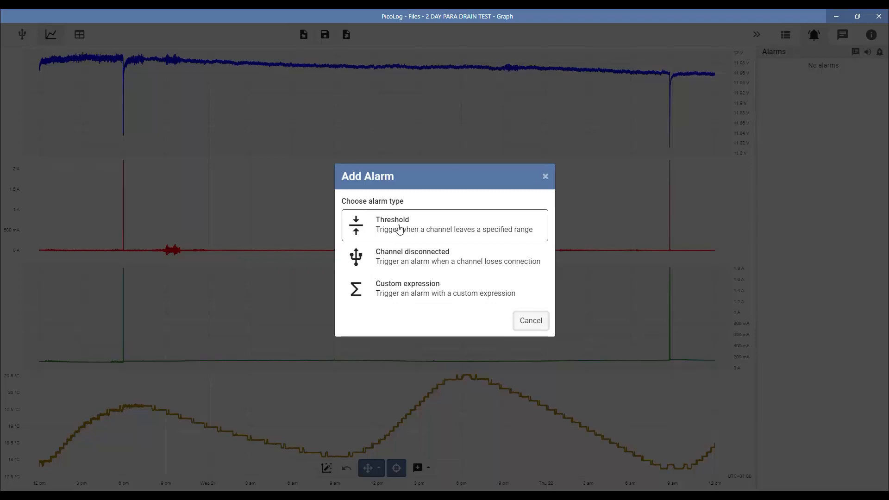
- Save a Channel B threshold alarm with 2.5 A upper limit and 5-second holdoff
click(444, 224)
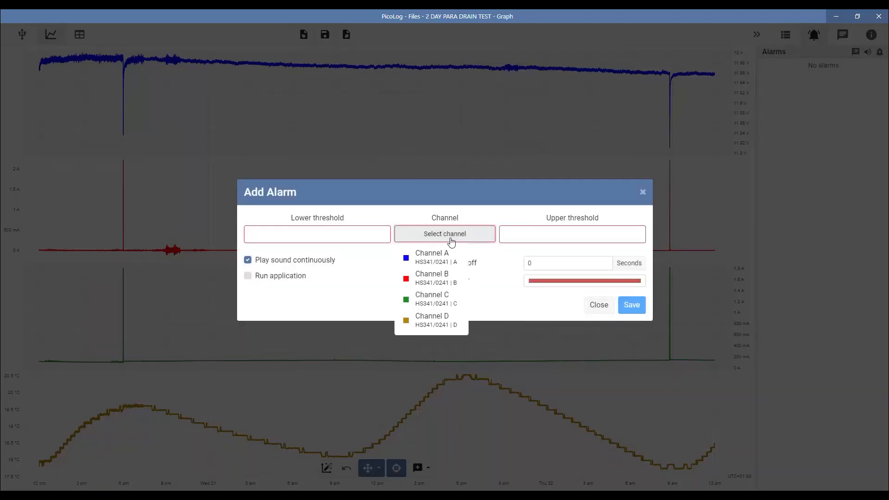
click(431, 278)
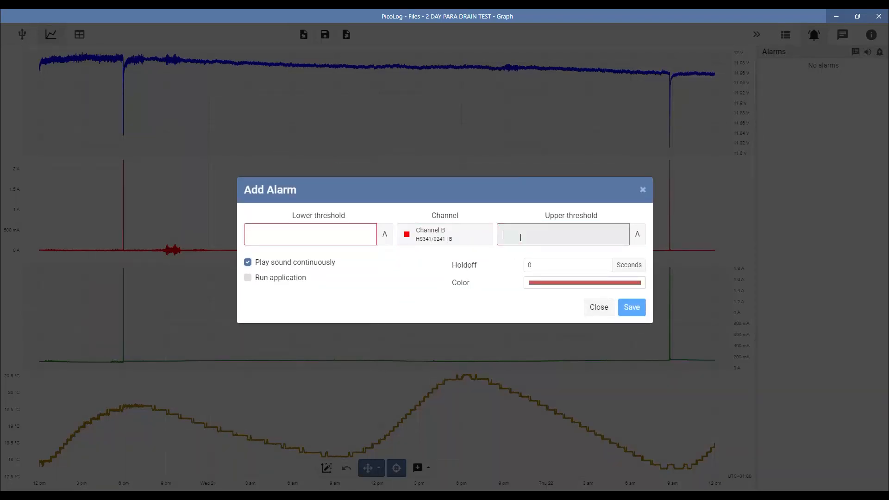
click(563, 234)
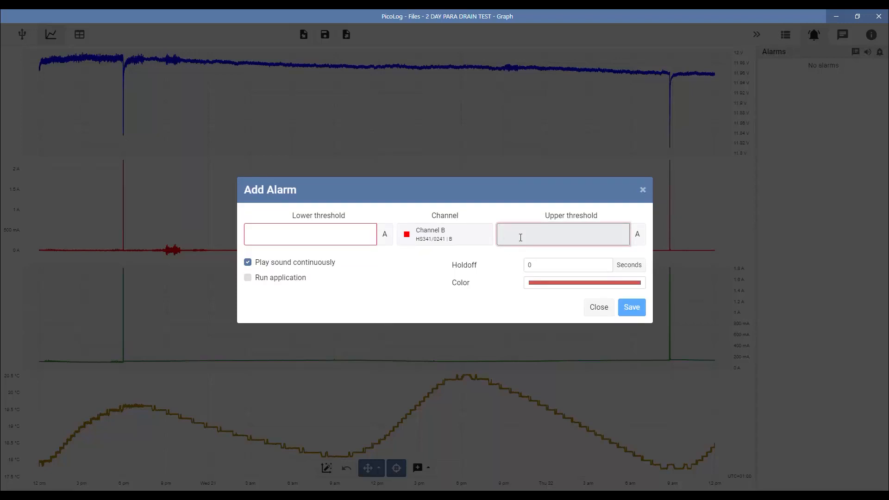
text(2.5)
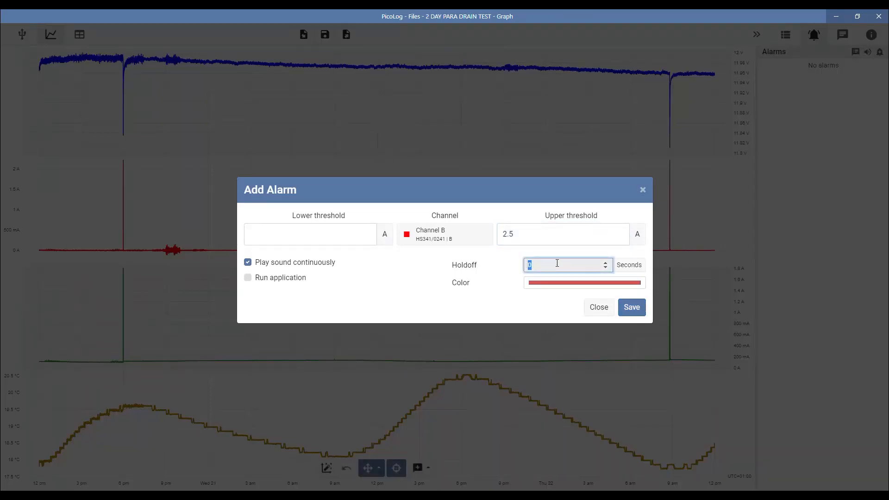
text(5)
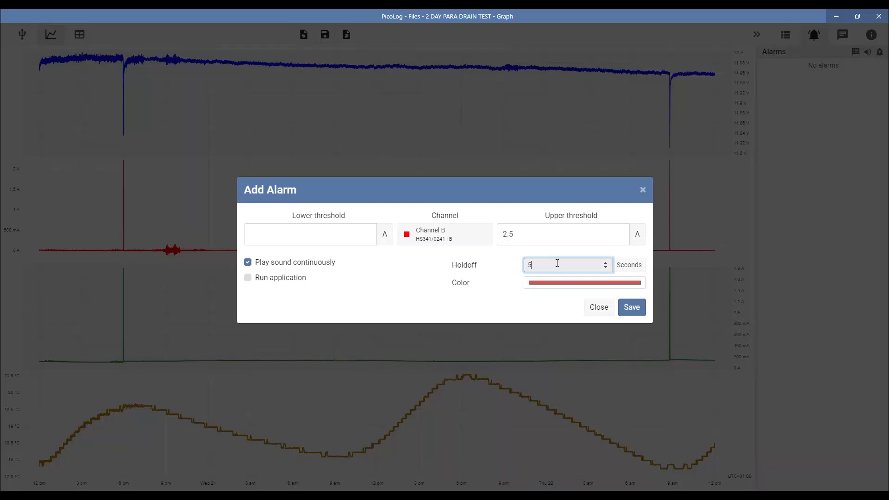
click(630, 306)
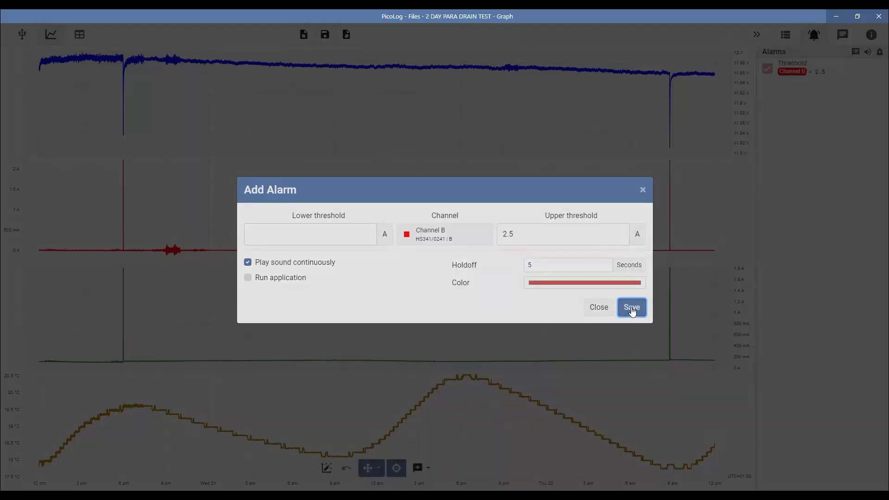
click(631, 307)
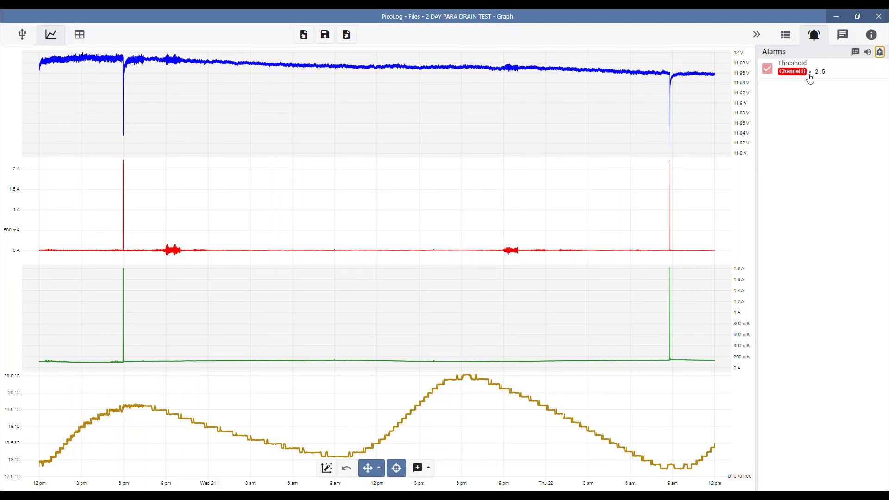
mouse_move(820, 79)
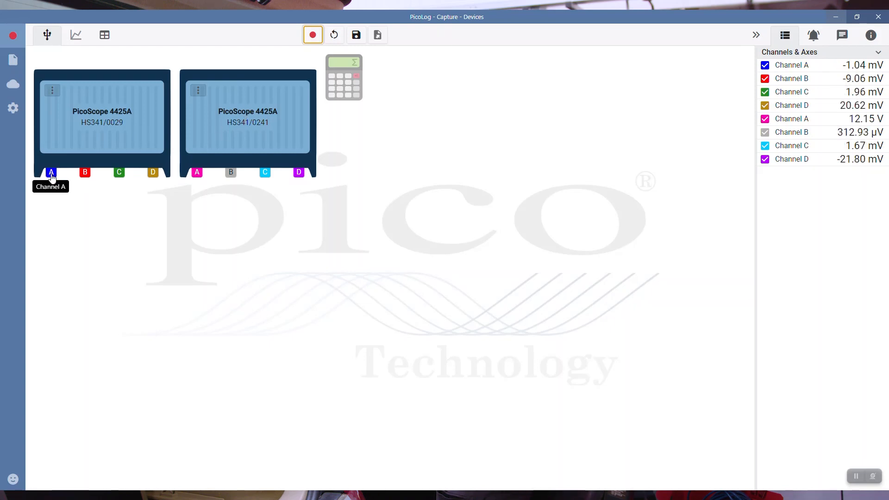
click(51, 172)
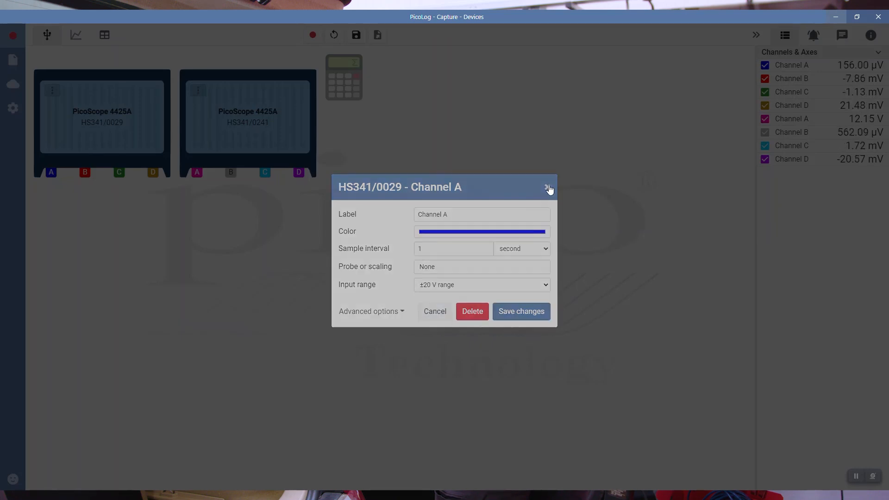
click(547, 189)
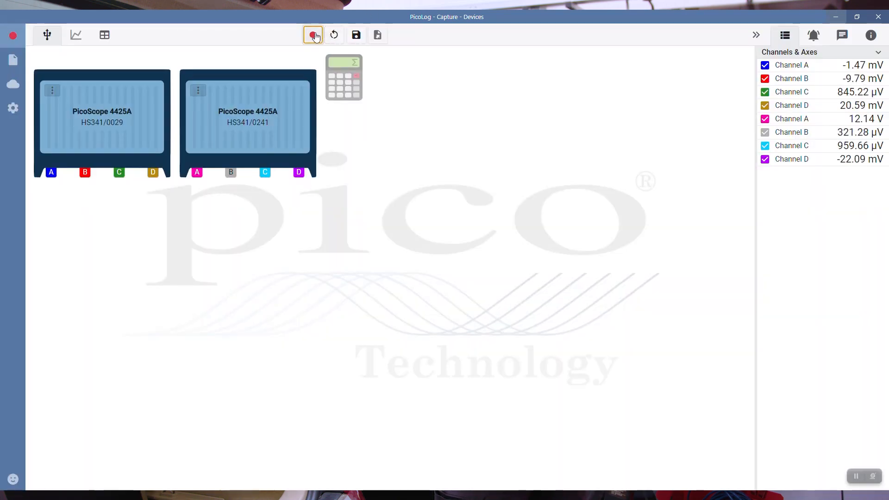
- Start a new capture saved to PicoLog Cloud and name it '2 Scopes'
click(313, 35)
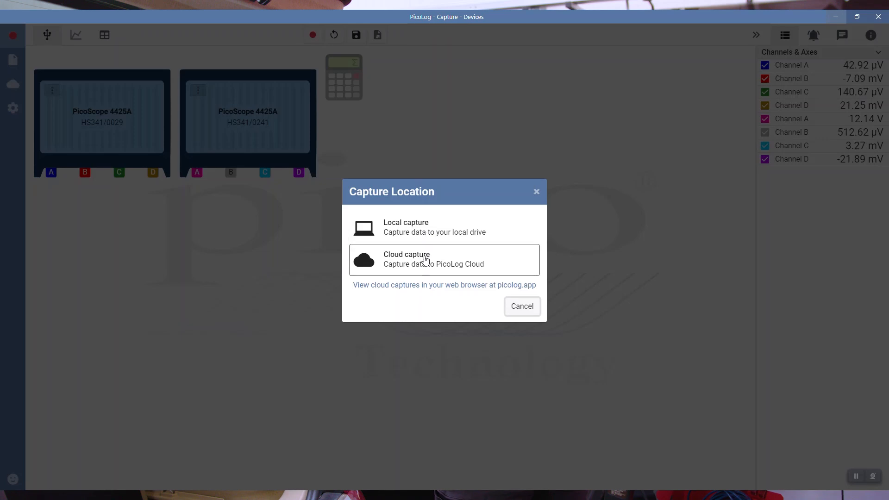
click(432, 259)
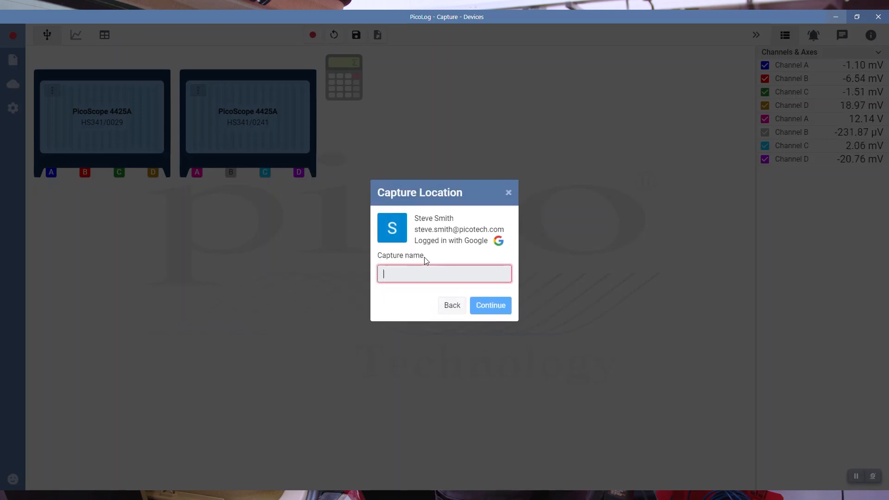
text(1)
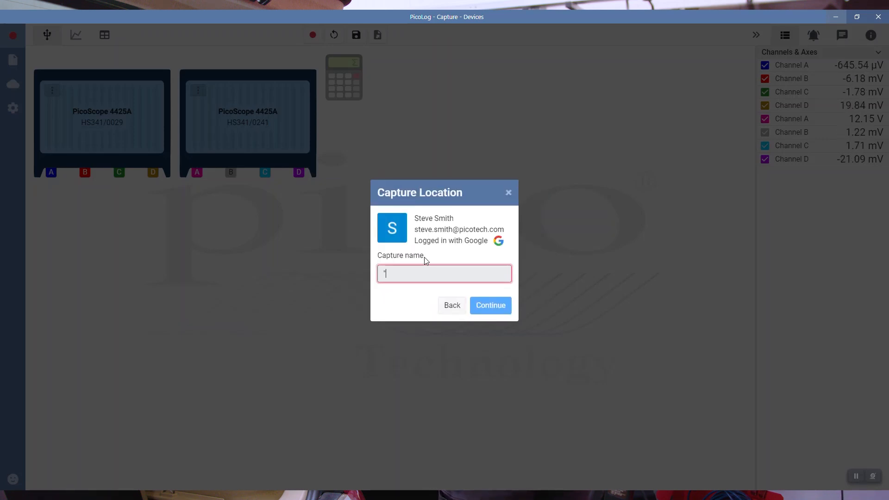
text(2 Scopes)
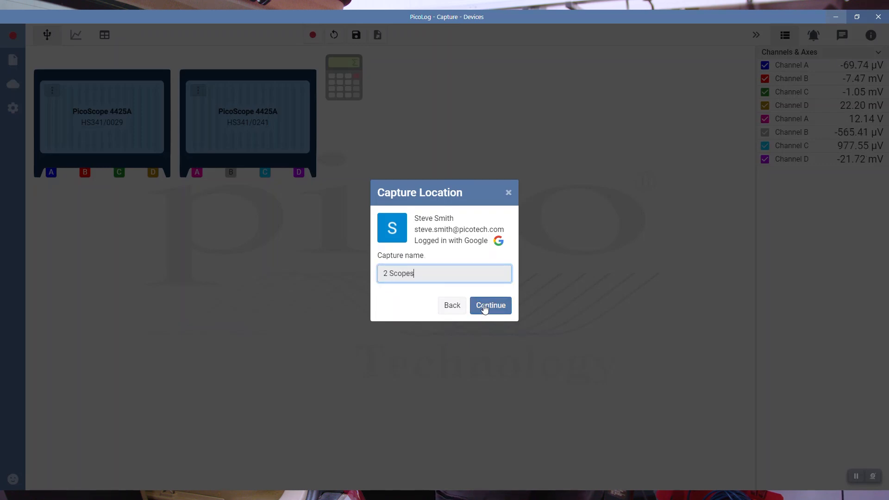
click(489, 305)
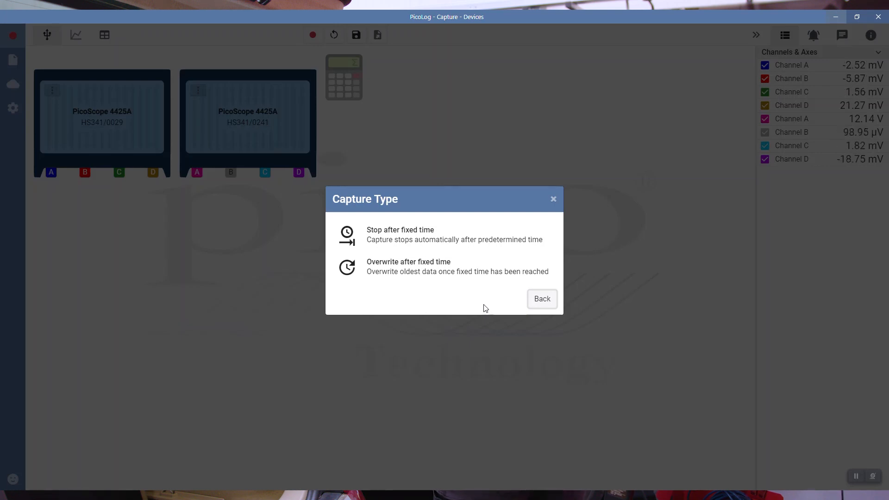
mouse_move(411, 235)
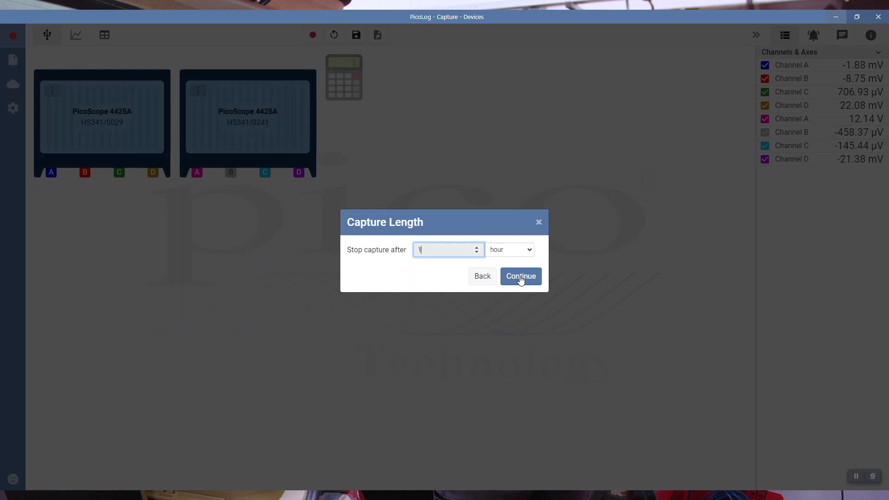
- Set the capture to stop after 1 hour and start recording
click(520, 276)
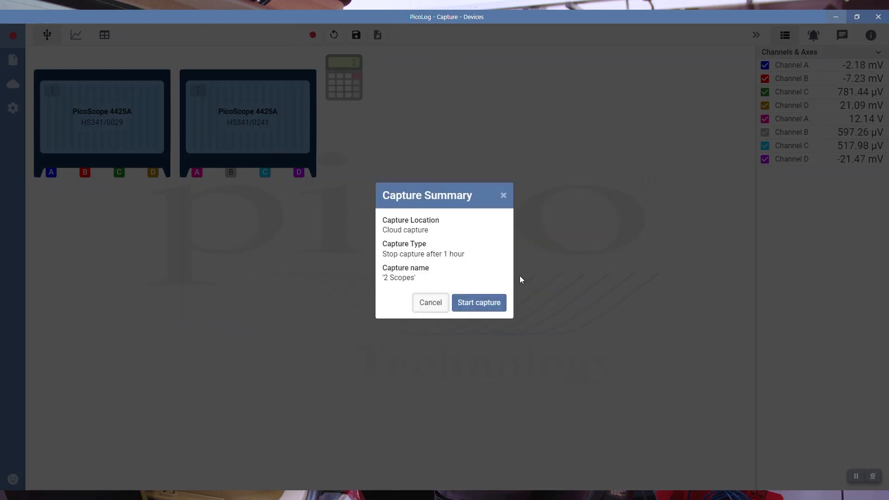
click(477, 303)
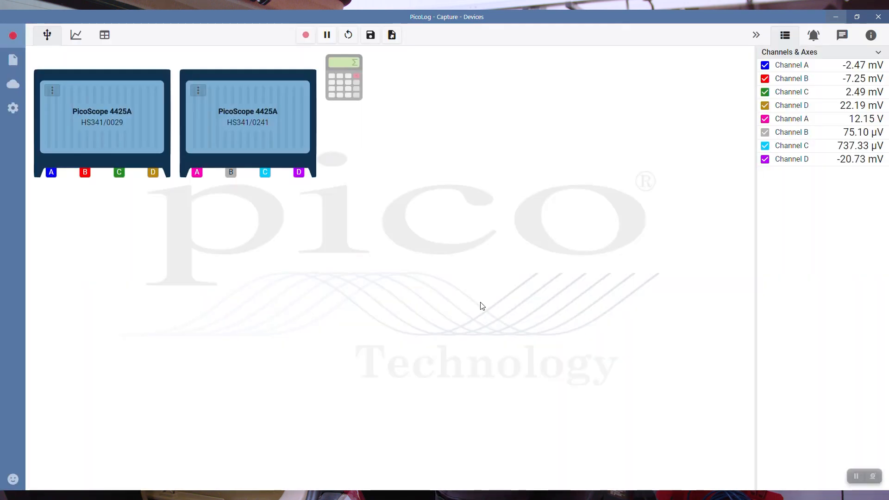
click(305, 34)
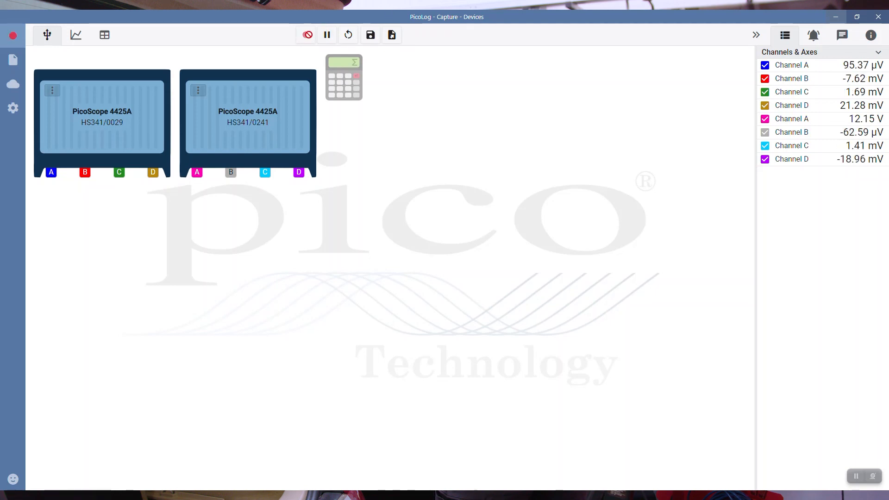
- Show the live capture as a graph split across four Y axes, then view Cloud captures
click(75, 35)
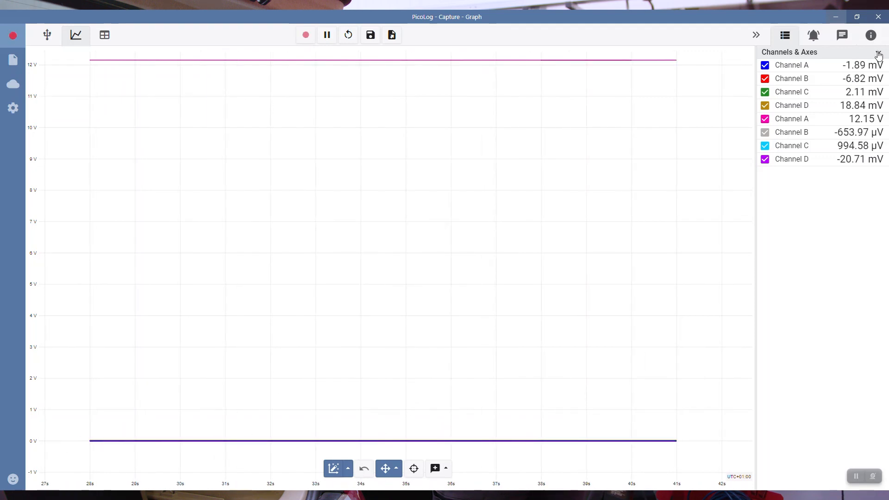
click(877, 51)
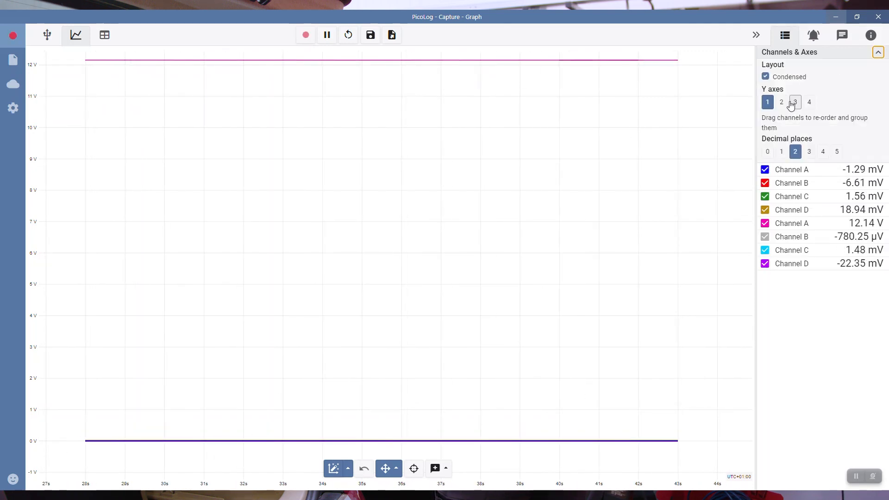
click(808, 102)
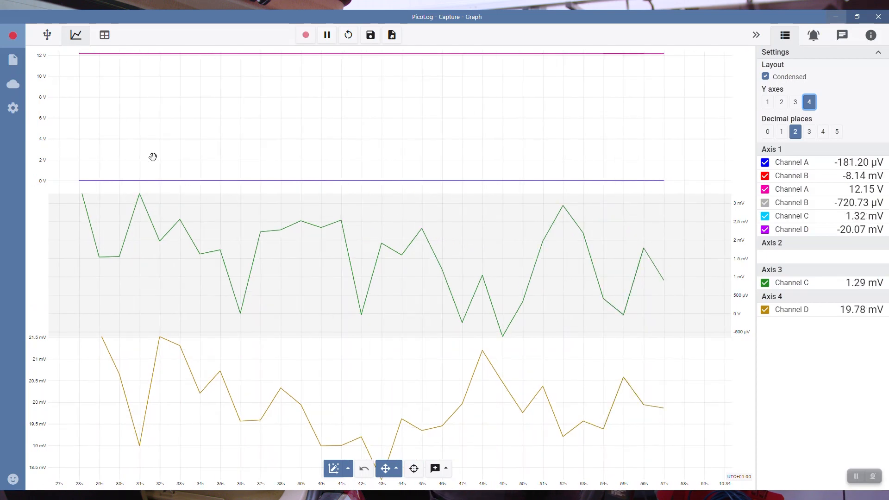
click(12, 84)
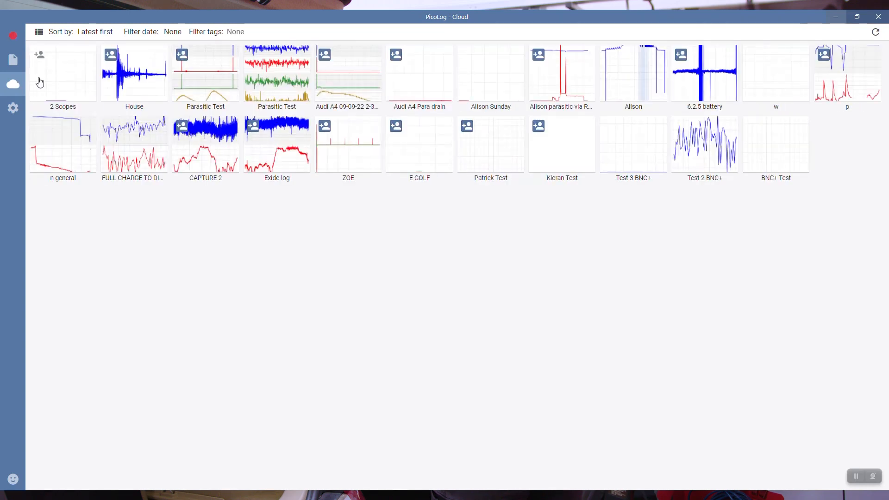
mouse_move(66, 73)
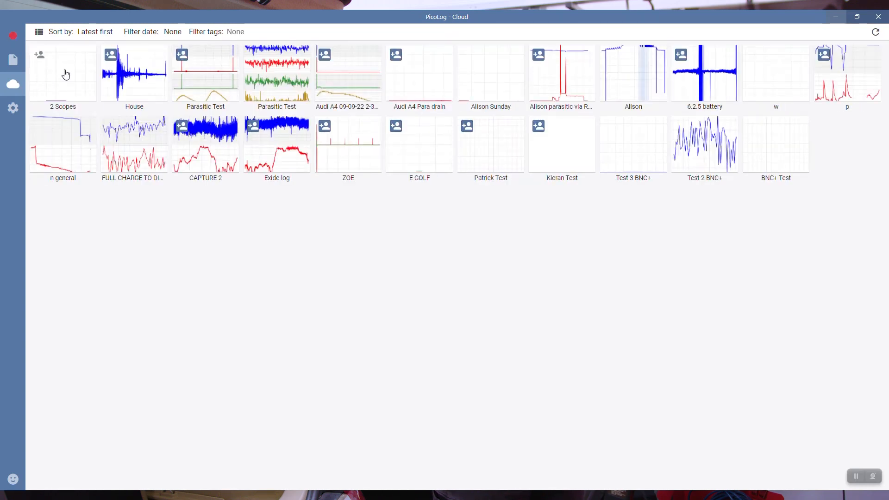
mouse_move(55, 60)
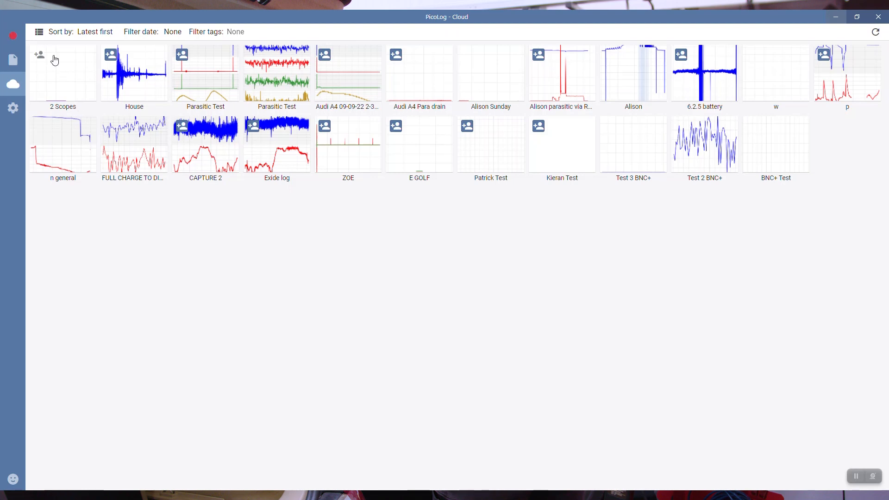
- Enable link sharing for the '2 Scopes' cloud capture and close the sharing dialog
click(63, 74)
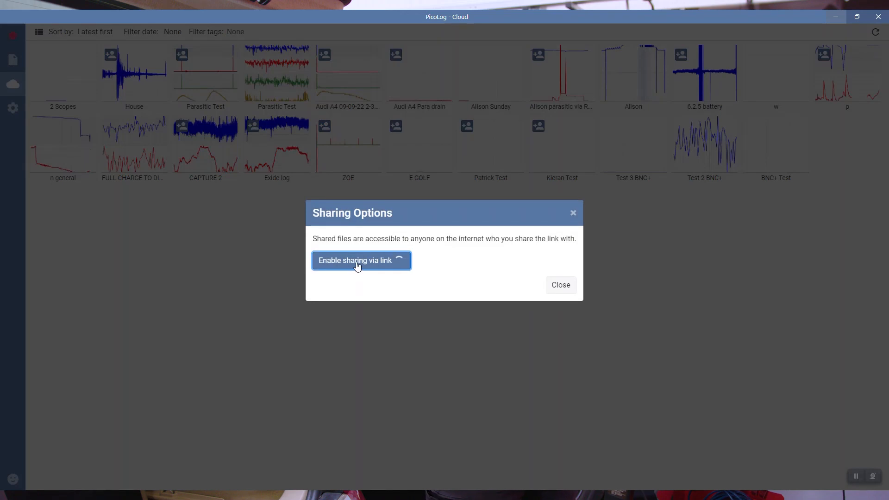
click(355, 260)
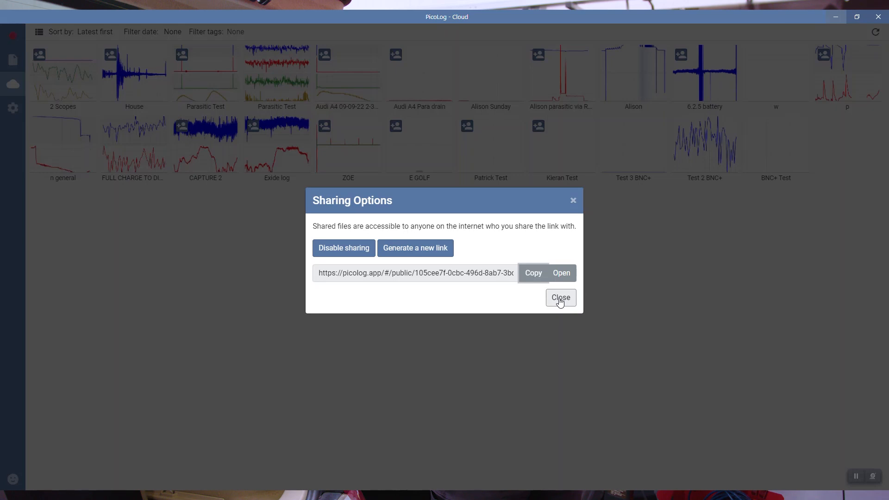
click(560, 298)
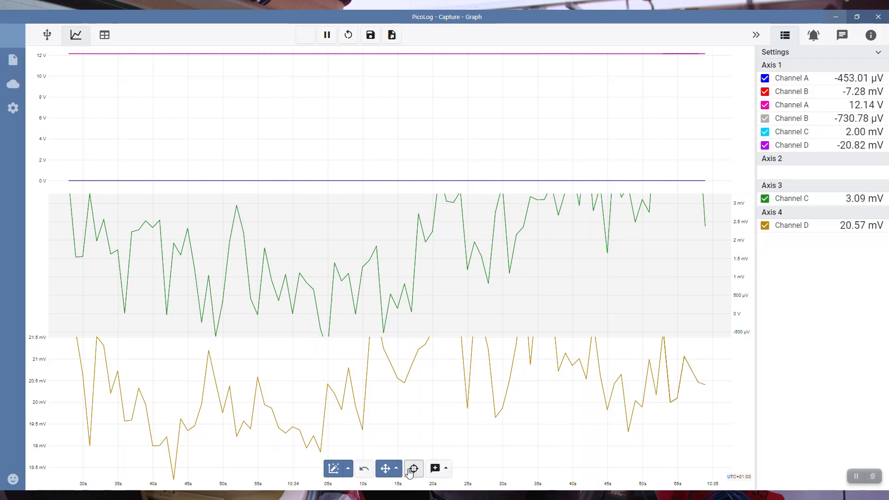
- Turn on the crosshair and annotate a Channel C peak with the note 'Spike'
click(414, 468)
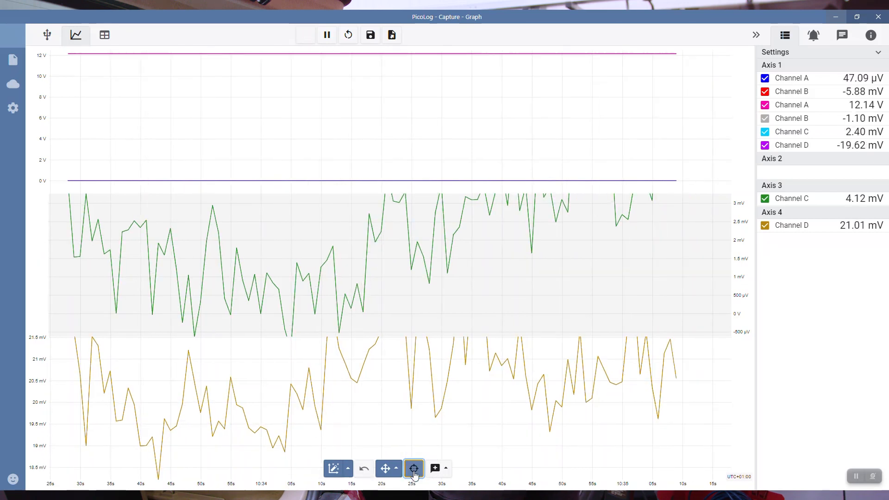
click(446, 467)
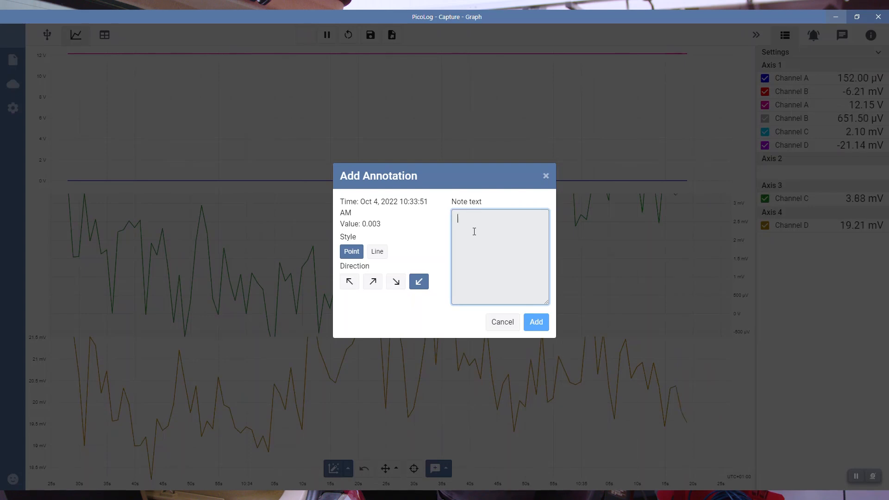
text(Spike)
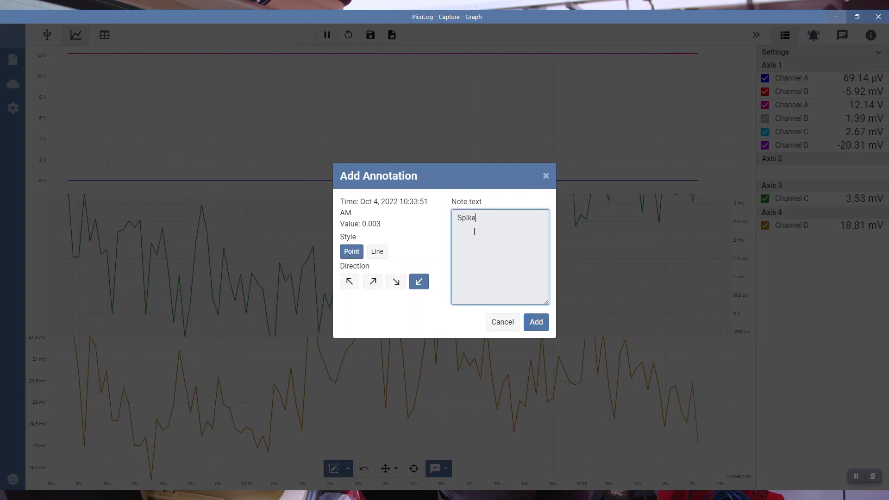
click(534, 322)
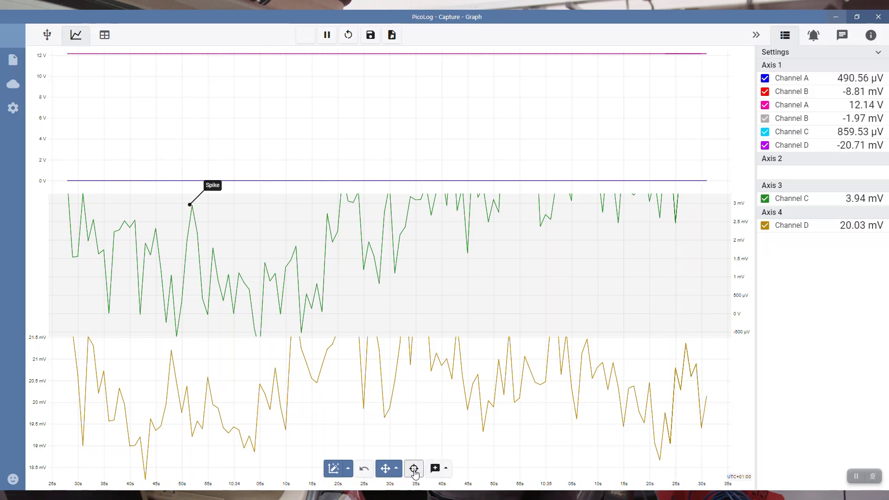
click(394, 468)
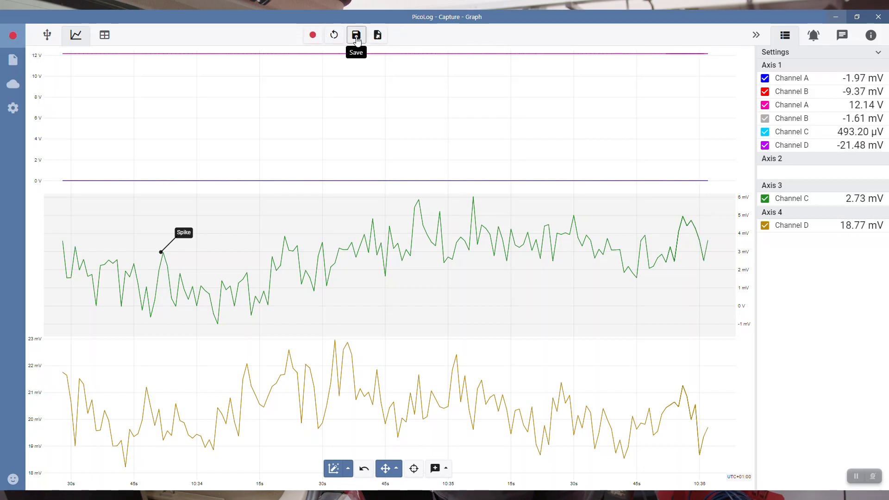
- Review the Save data/configuration choices, then list PDF, CSV, HDF5 and image export formats
click(356, 35)
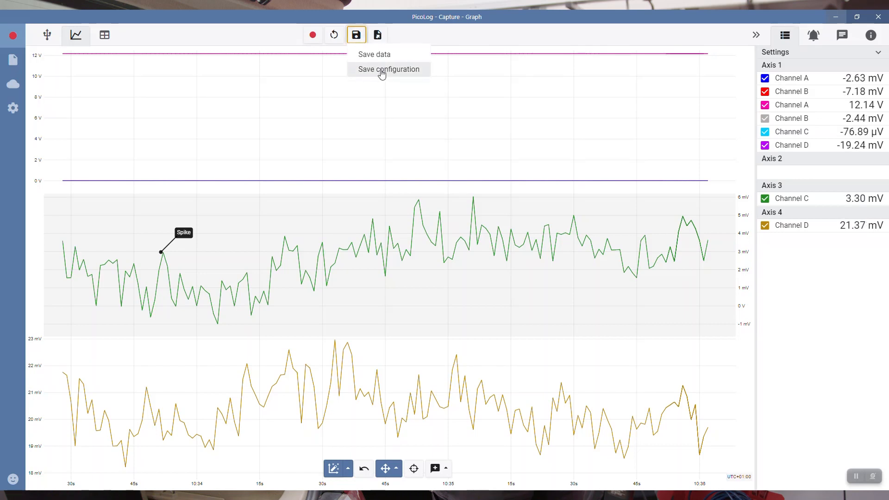
click(377, 35)
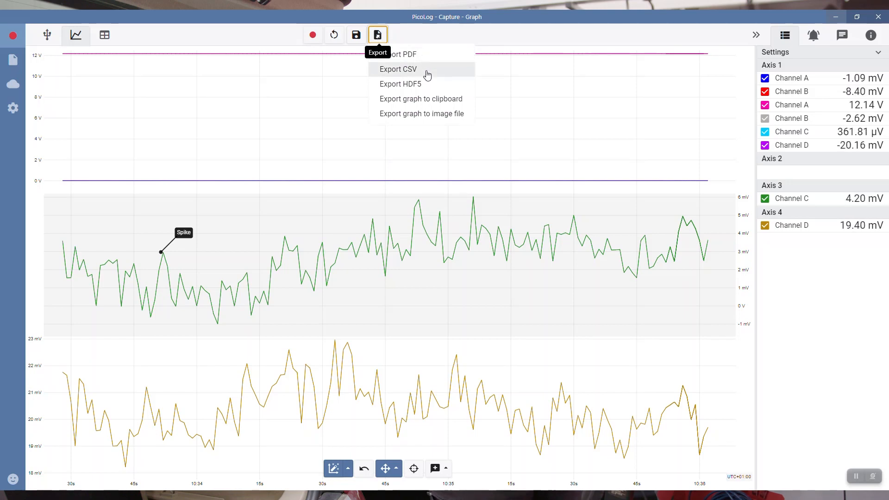
mouse_move(434, 84)
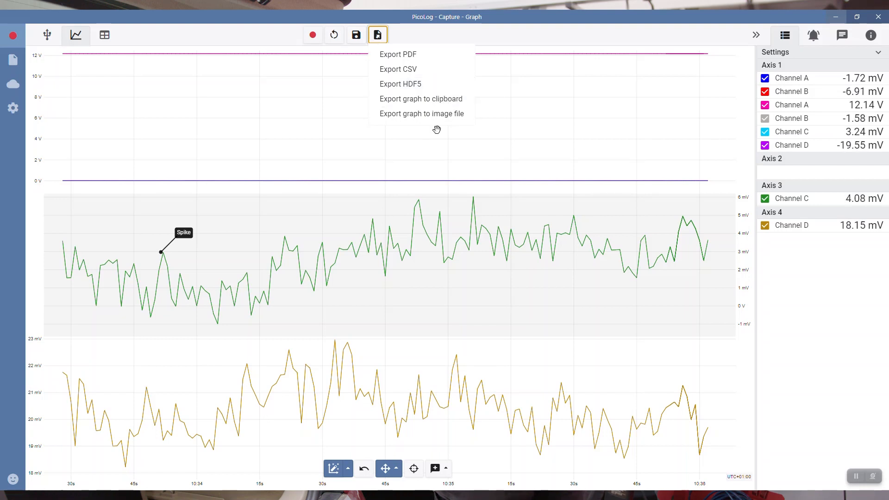
mouse_move(454, 351)
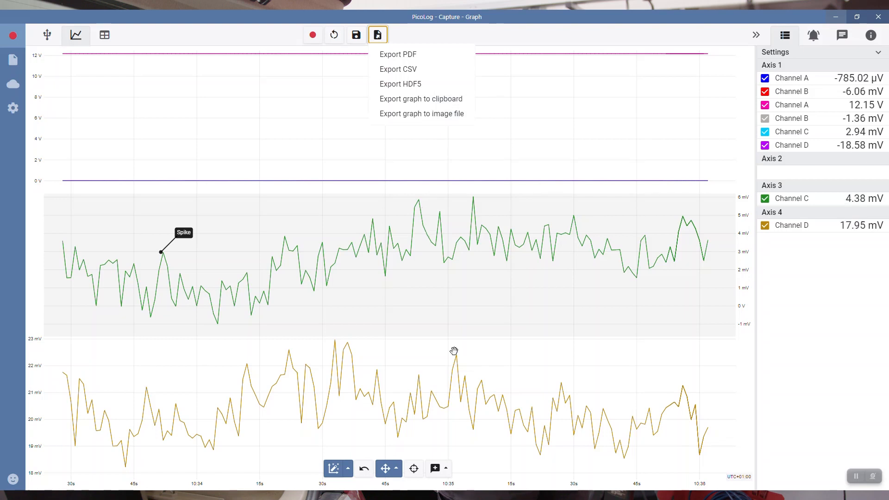